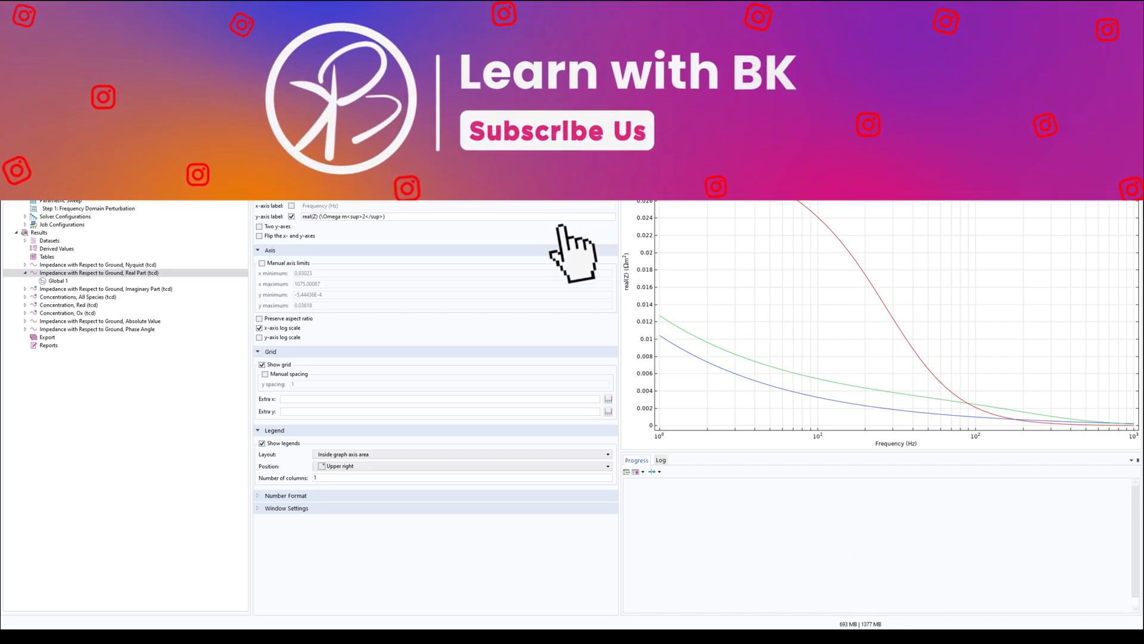
{"action": "mouse_move", "coordinate": [133, 314]}
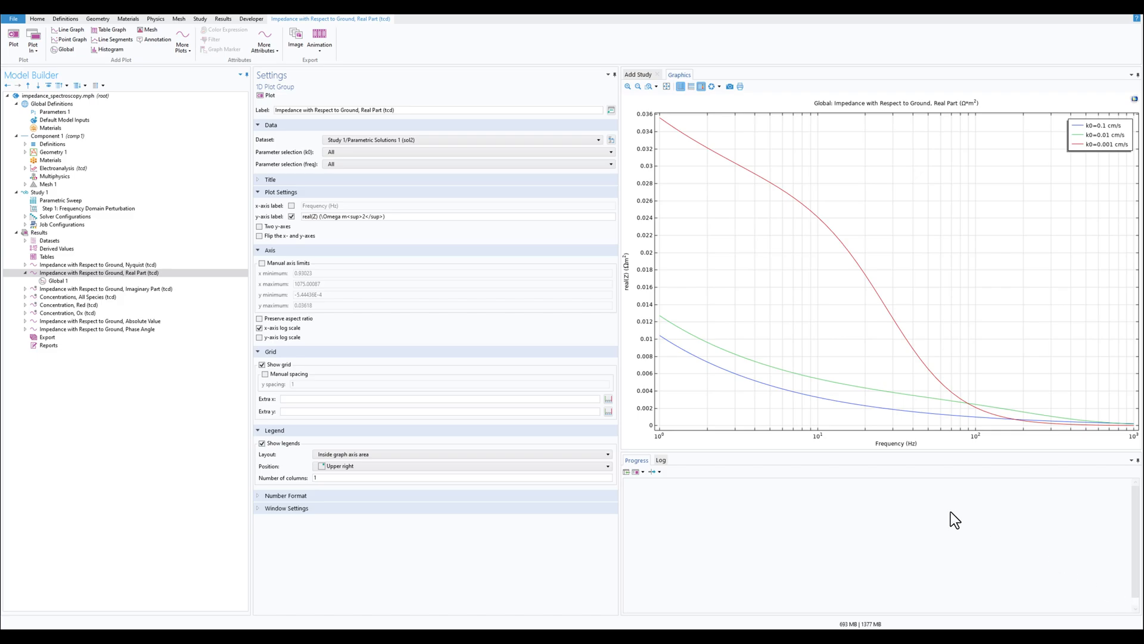
{"action": "mouse_move", "coordinate": [1059, 391]}
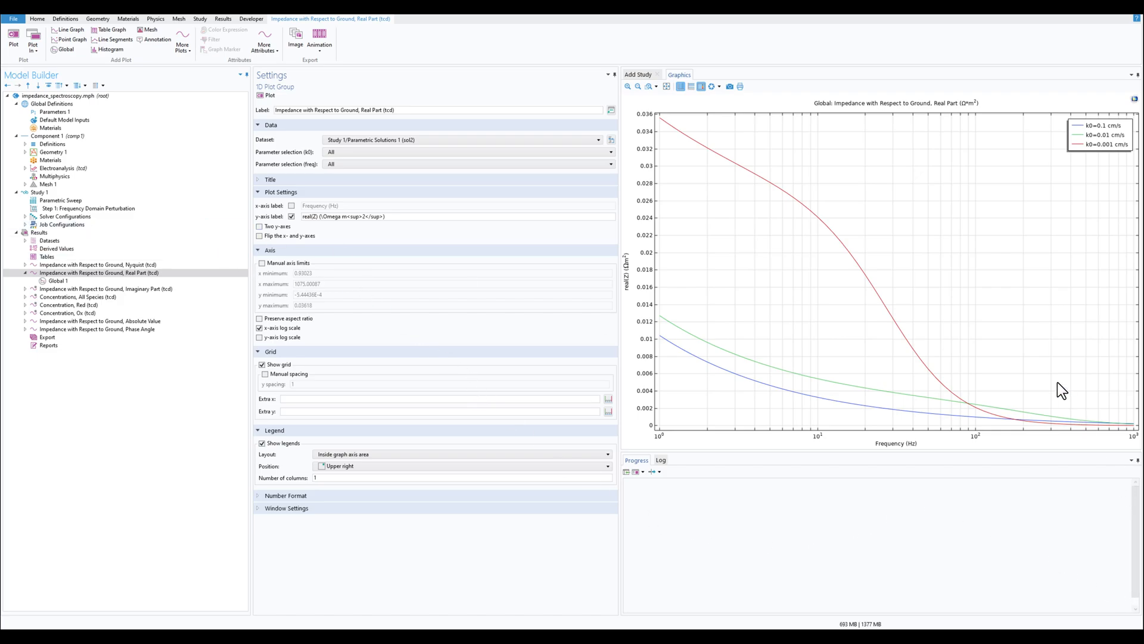
{"action": "mouse_move", "coordinate": [783, 405]}
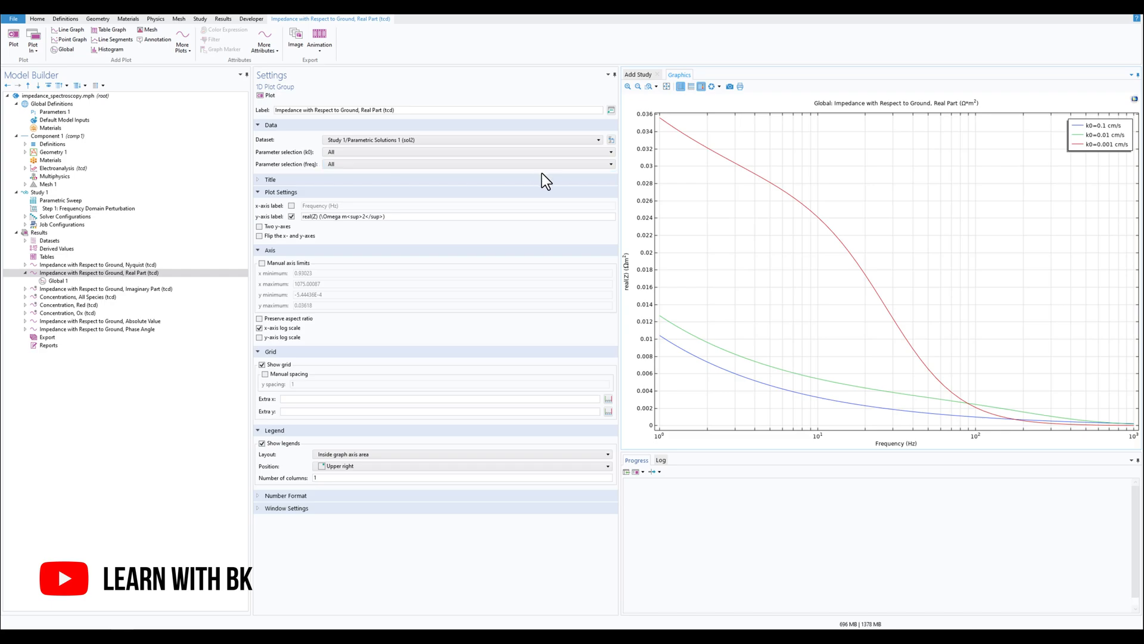
{"action": "mouse_move", "coordinate": [355, 246]}
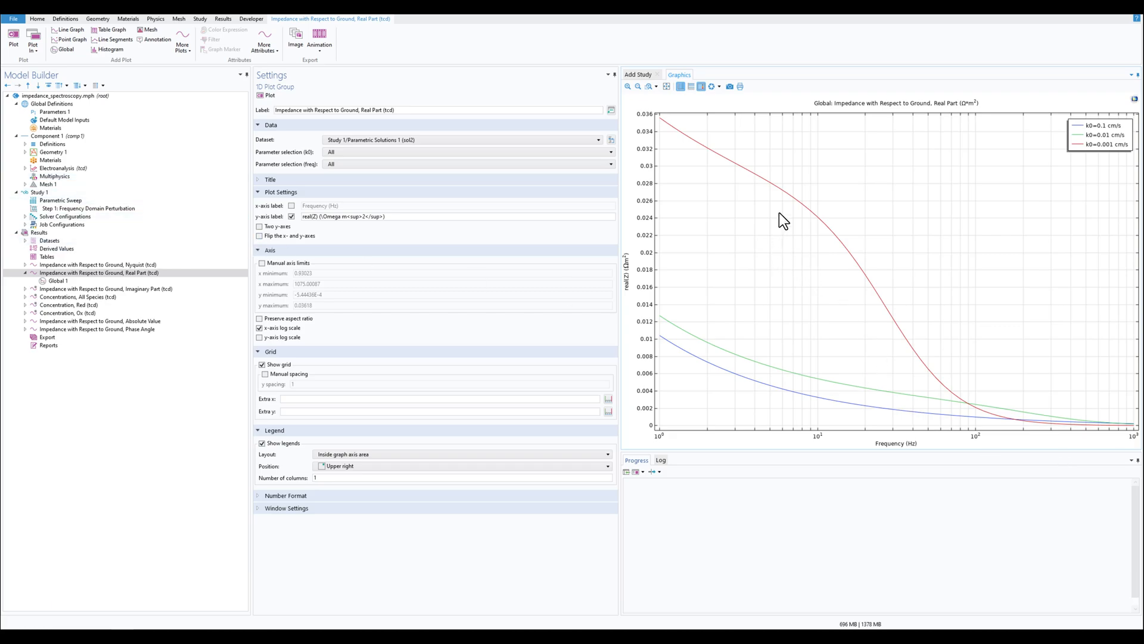
{"action": "mouse_move", "coordinate": [377, 233]}
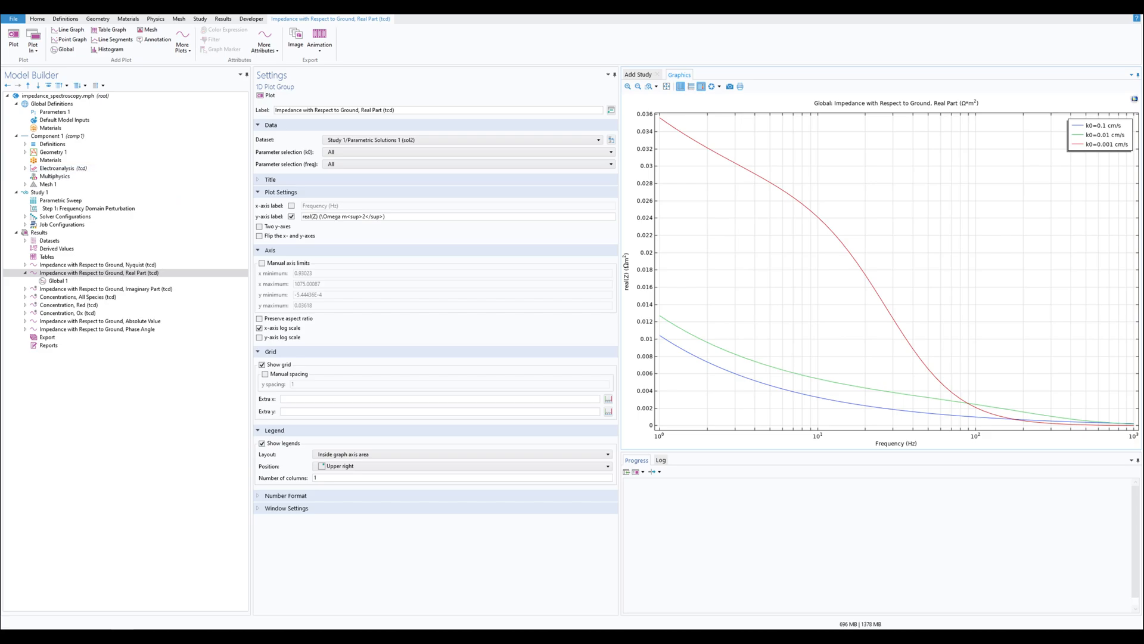
{"action": "mouse_move", "coordinate": [789, 238]}
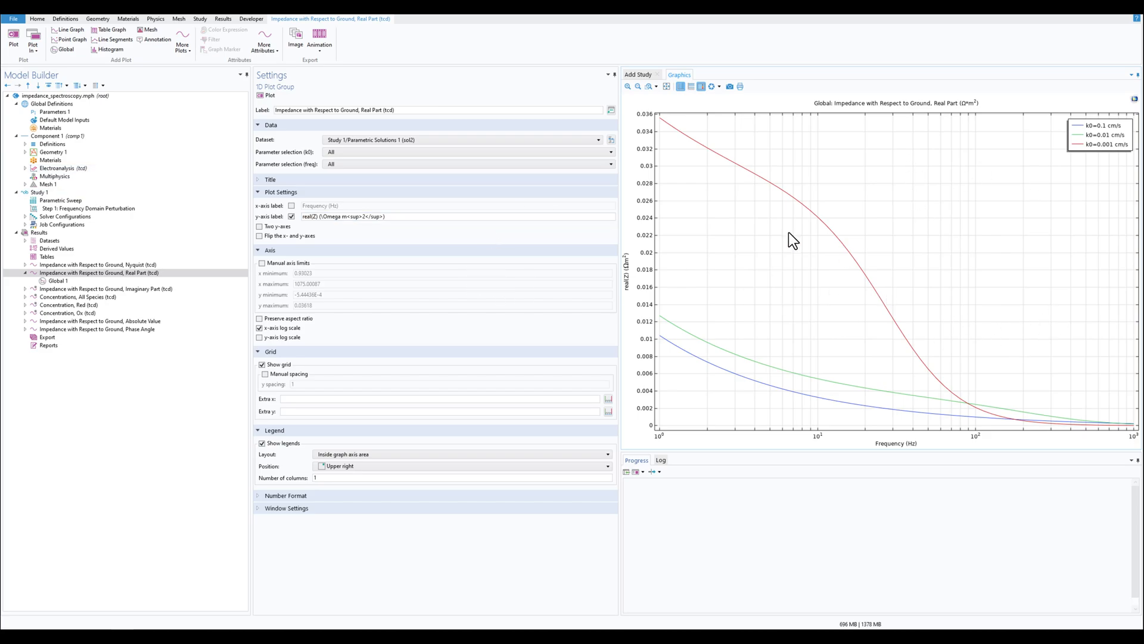
Step: Duplicate the Real Part impedance plot group and begin labelling it 'tutorial'
{"action": "left_click", "coordinate": [95, 273]}
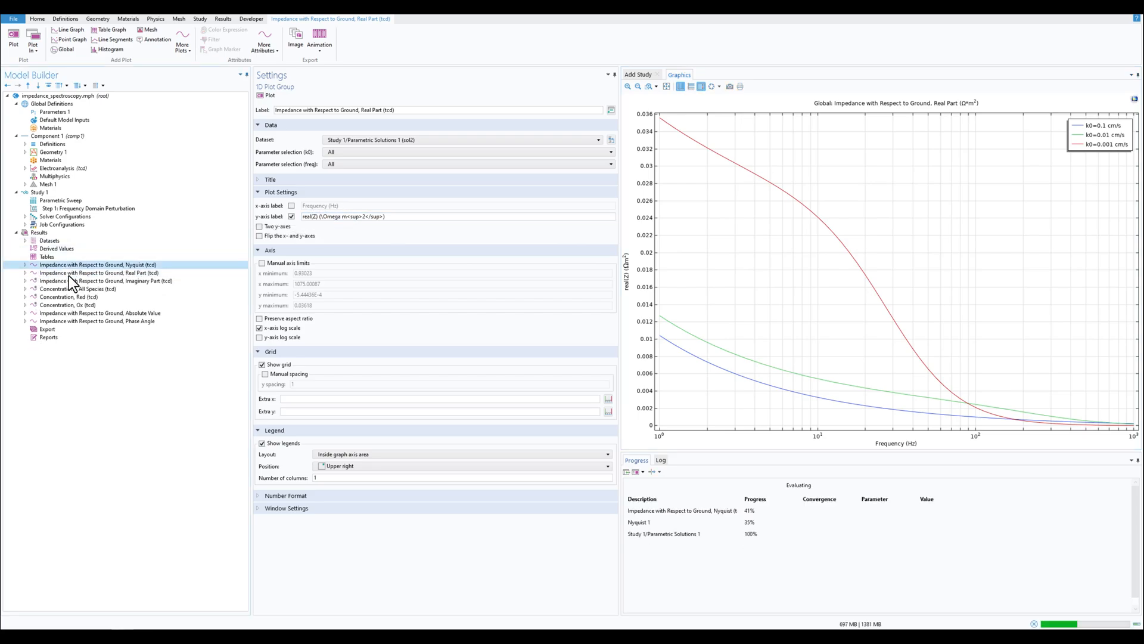
{"action": "right_click", "coordinate": [96, 273]}
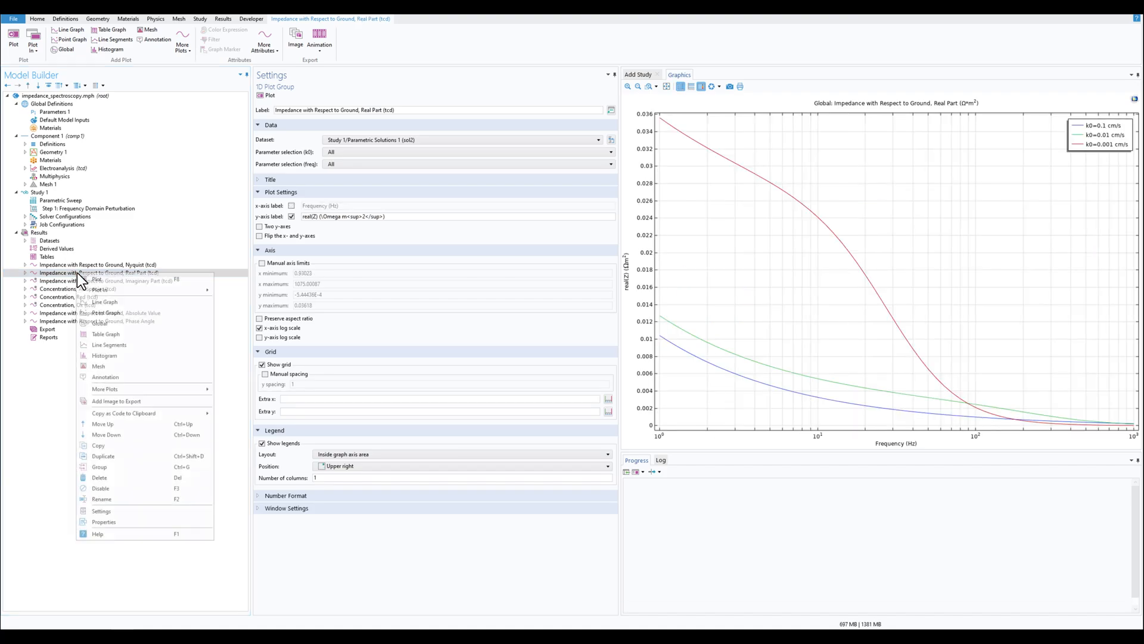
{"action": "left_click", "coordinate": [96, 277]}
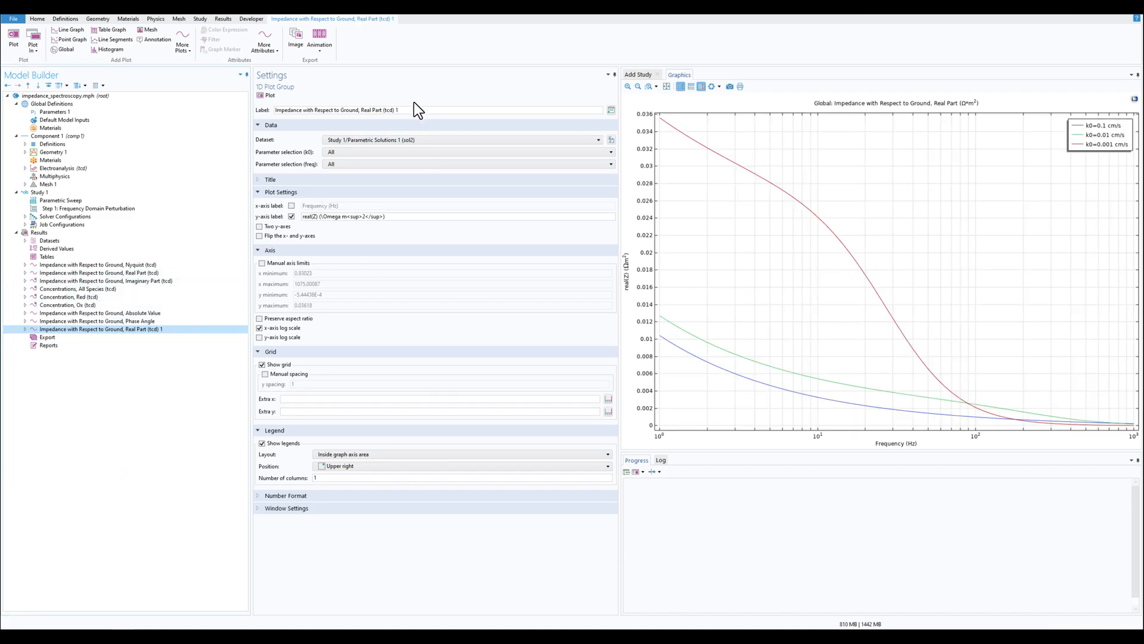
{"action": "type", "text": "tutorial"}
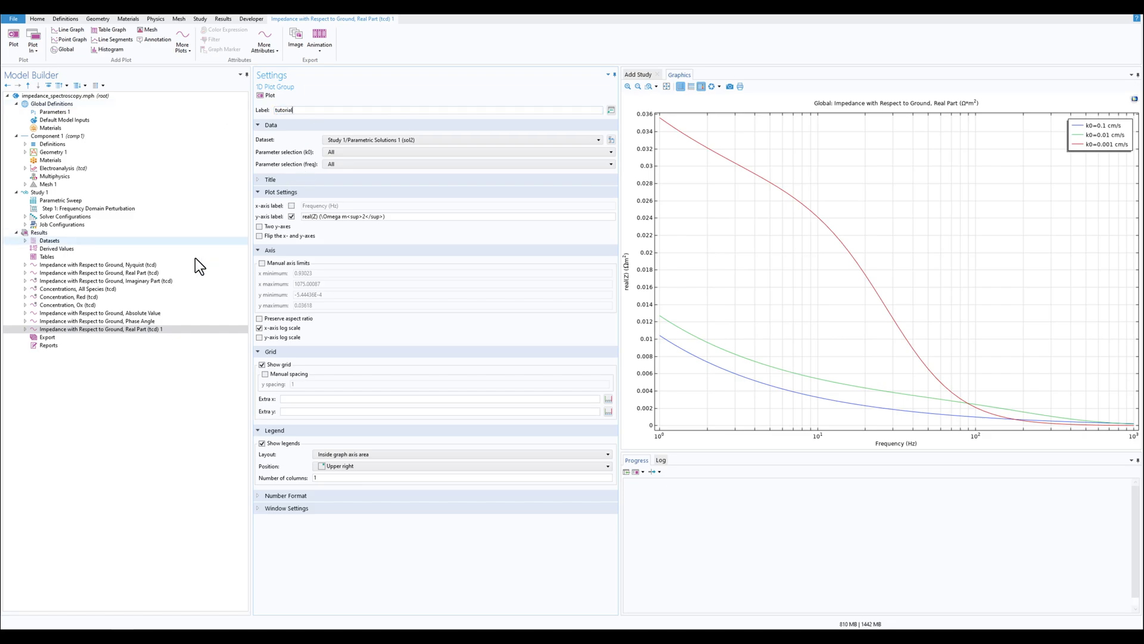
Step: Confirm the 'tutorial' label and start clearing the y-axis label text
{"action": "key", "text": "Enter"}
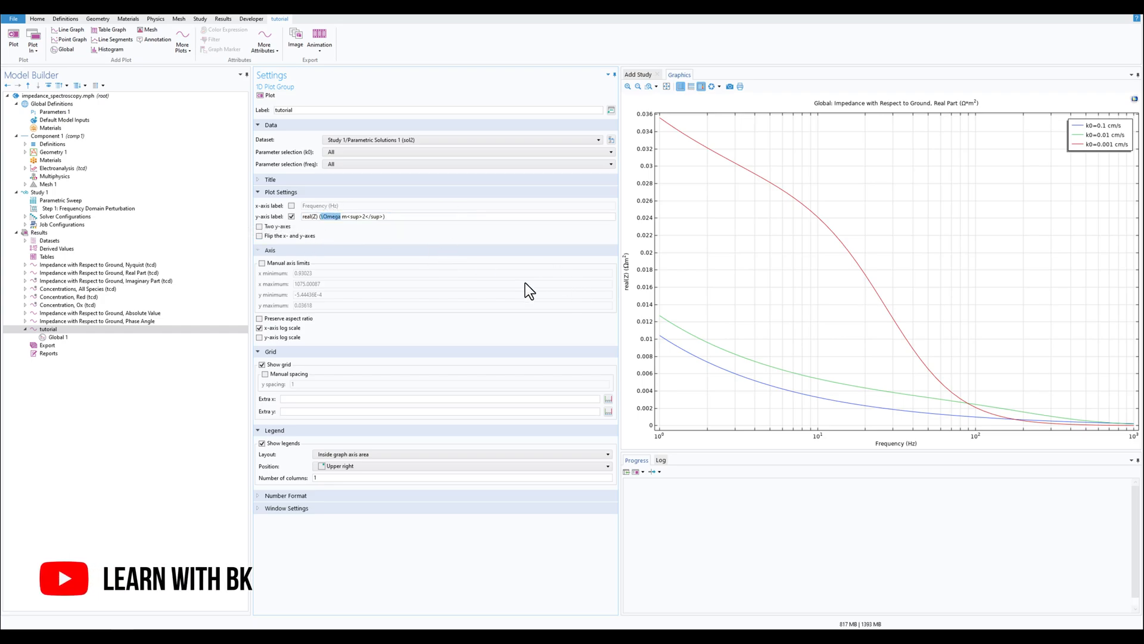
{"action": "mouse_move", "coordinate": [628, 275]}
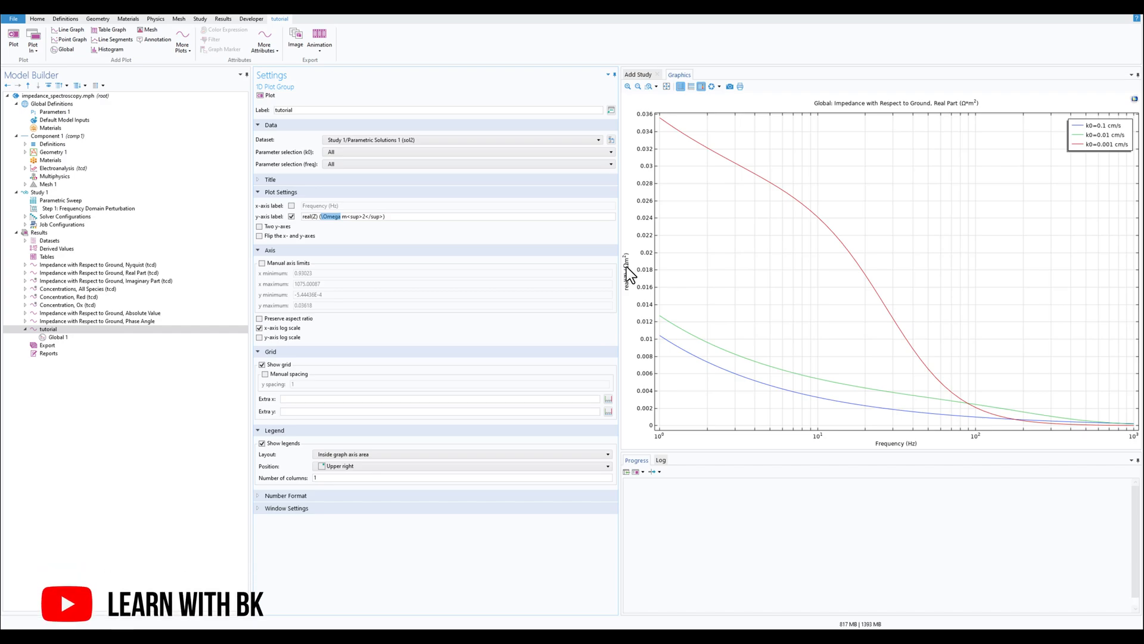
{"action": "left_click", "coordinate": [351, 217]}
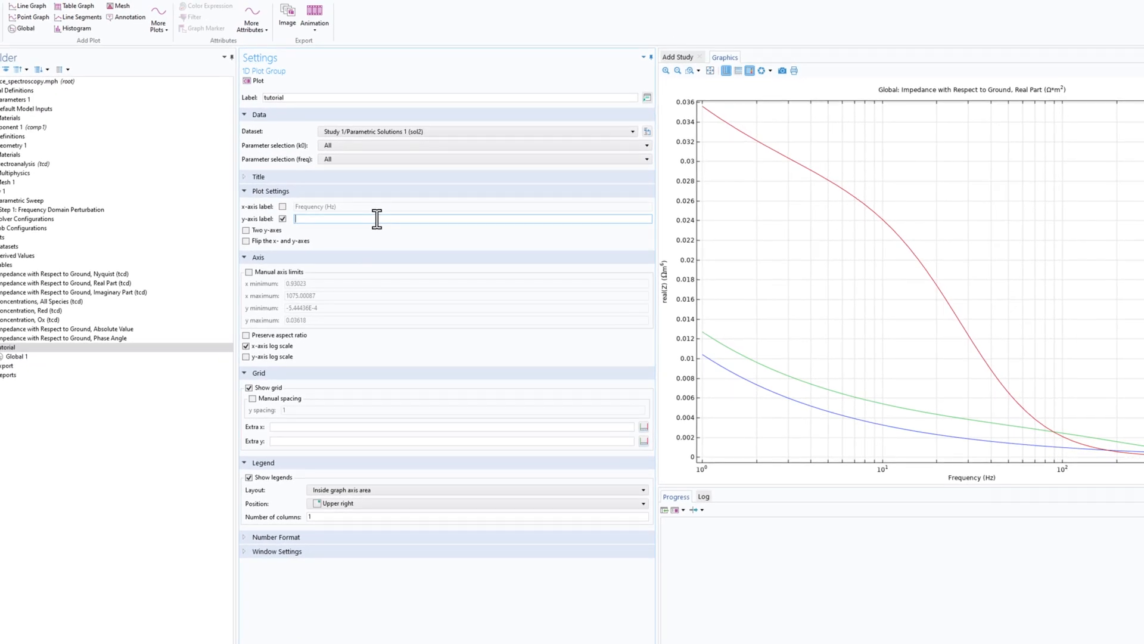
Step: Set the y-axis label to 'resistance' with bold tags around 'ance' and refresh the plot
{"action": "type", "text": "abc"}
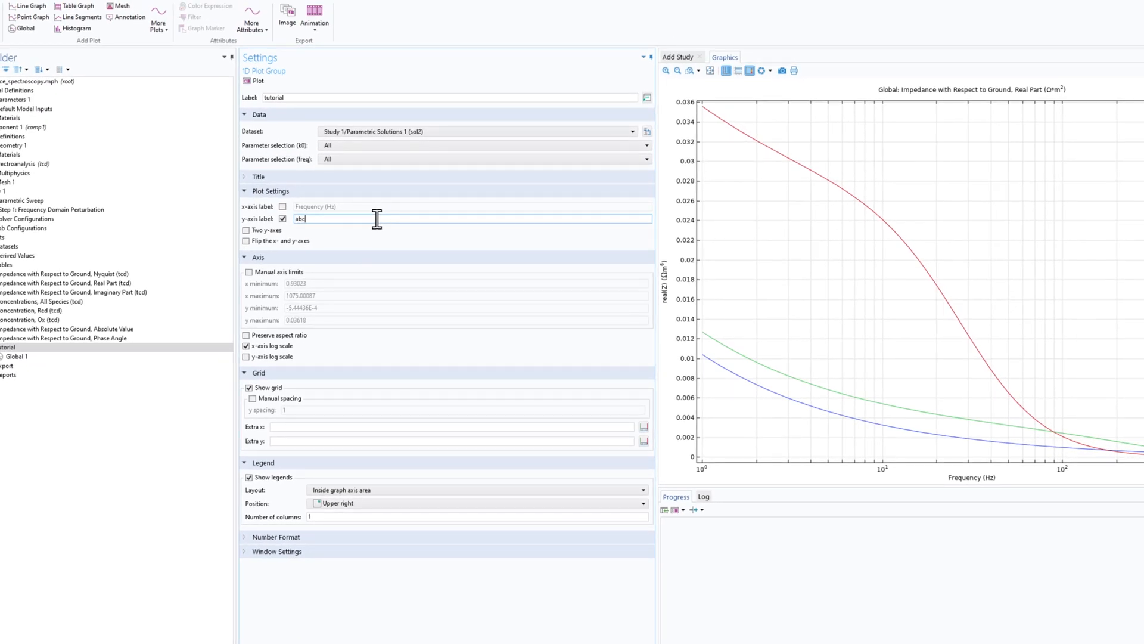
{"action": "key", "text": "BackSpace"}
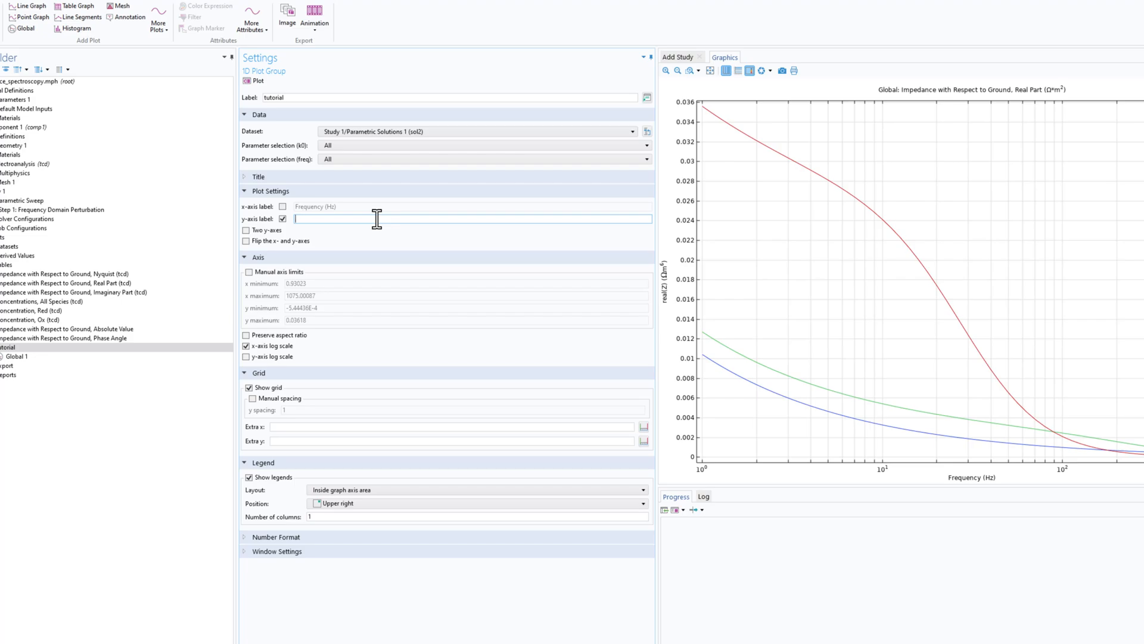
{"action": "type", "text": "resistance"}
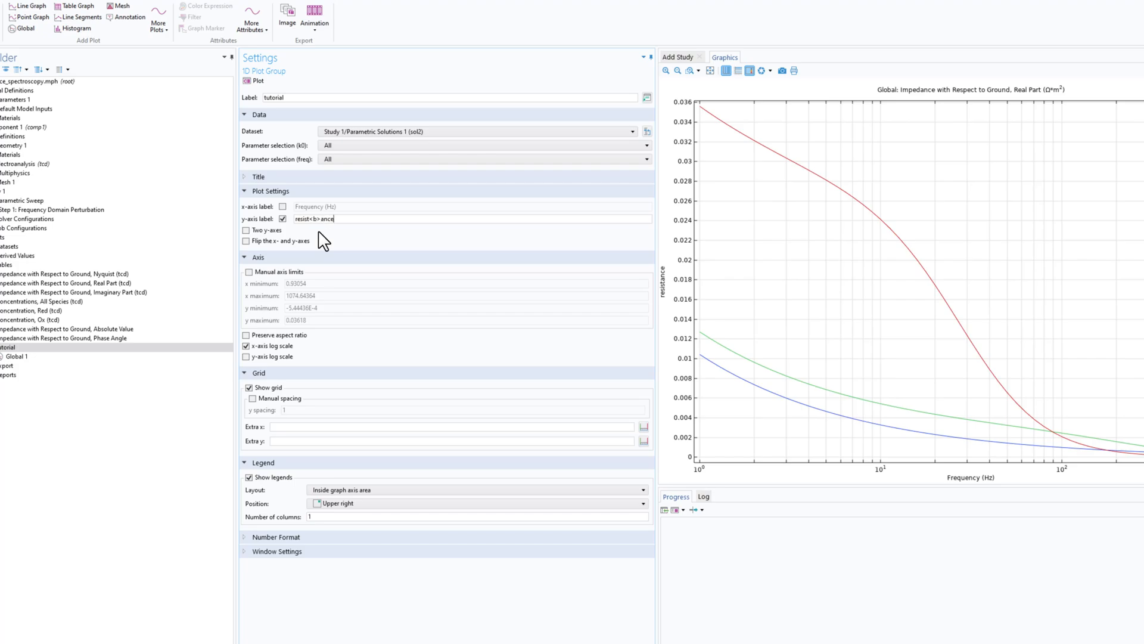
{"action": "type", "text": "</b>"}
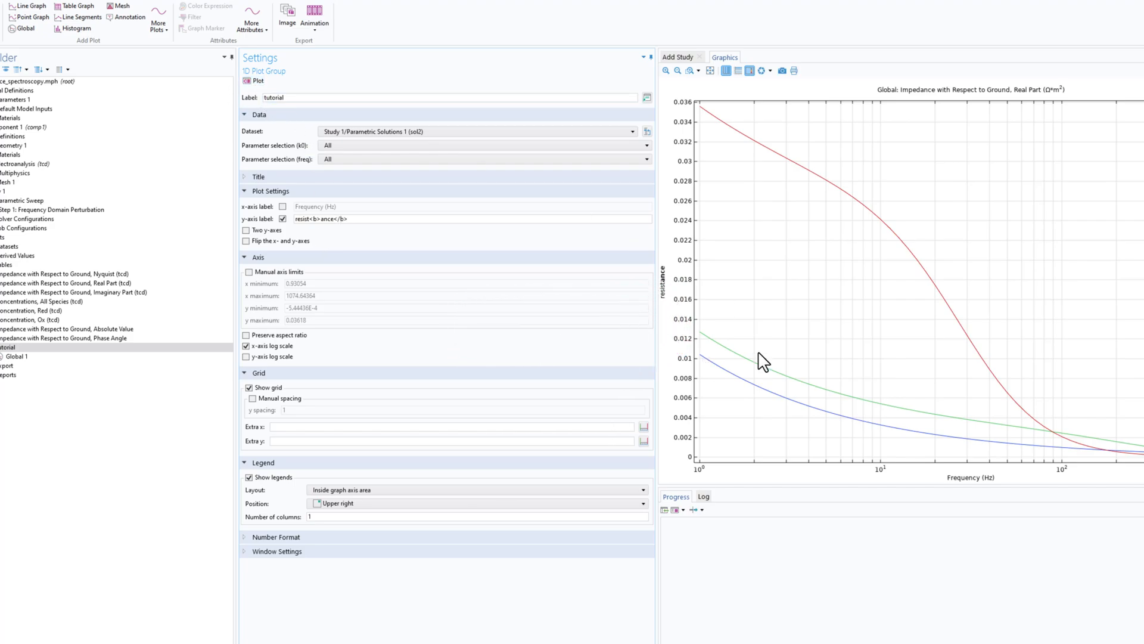
{"action": "left_click", "coordinate": [326, 219]}
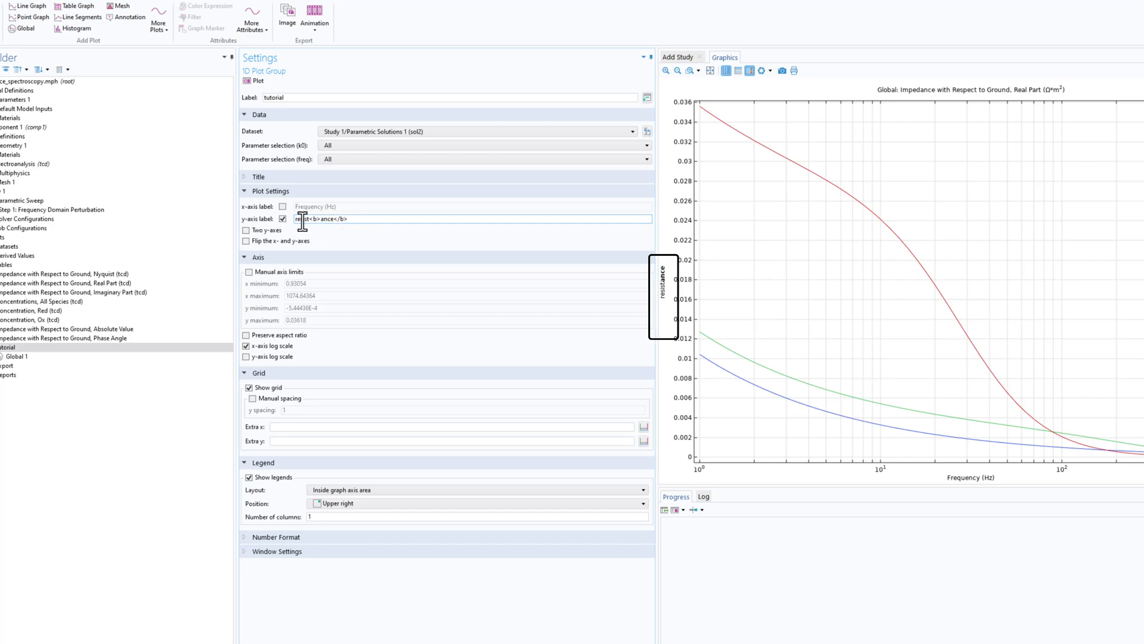
Step: Change the y-axis label's <b> tags to <u> underline tags and refresh the plot
{"action": "triple_click", "coordinate": [321, 219]}
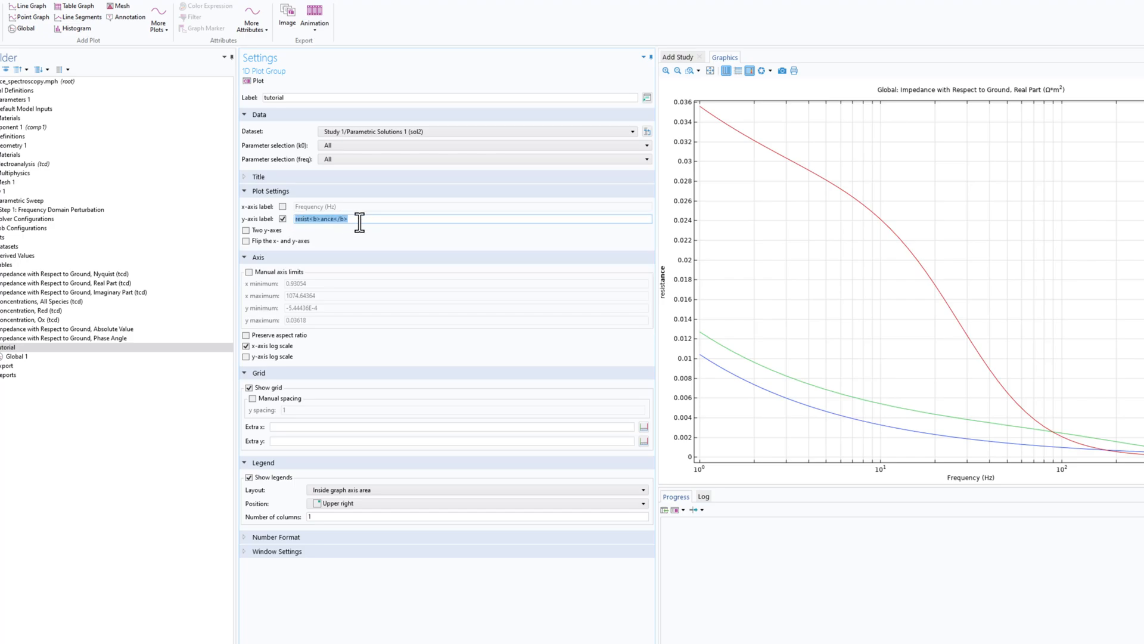
{"action": "left_click", "coordinate": [320, 219]}
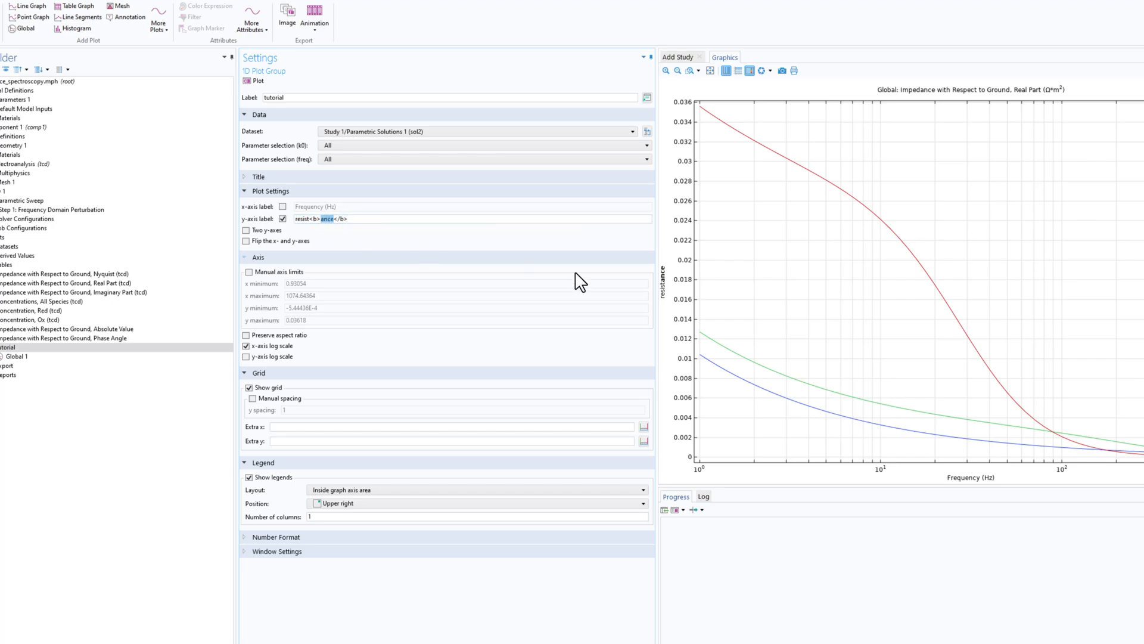
{"action": "mouse_move", "coordinate": [670, 290]}
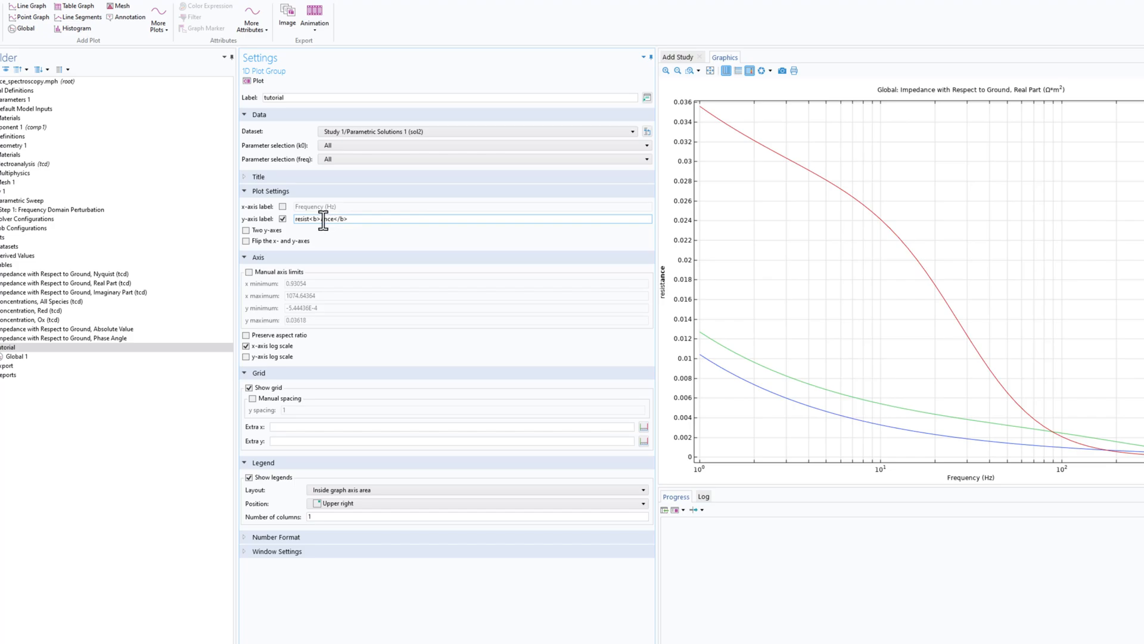
{"action": "mouse_move", "coordinate": [351, 223]}
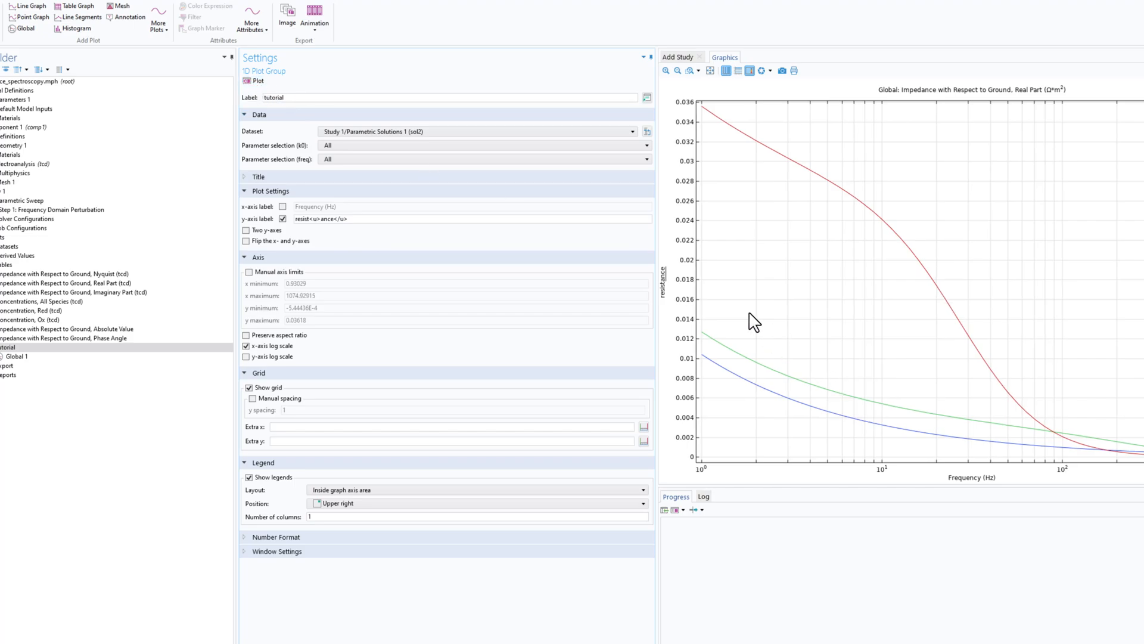
{"action": "mouse_move", "coordinate": [670, 278]}
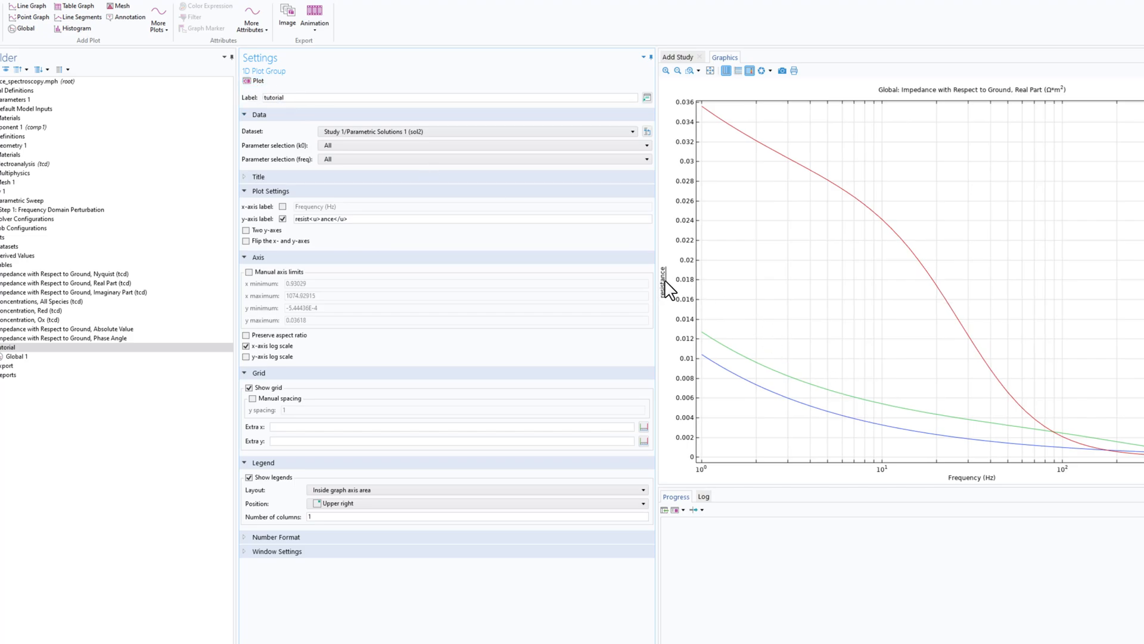
{"action": "left_click", "coordinate": [332, 219]}
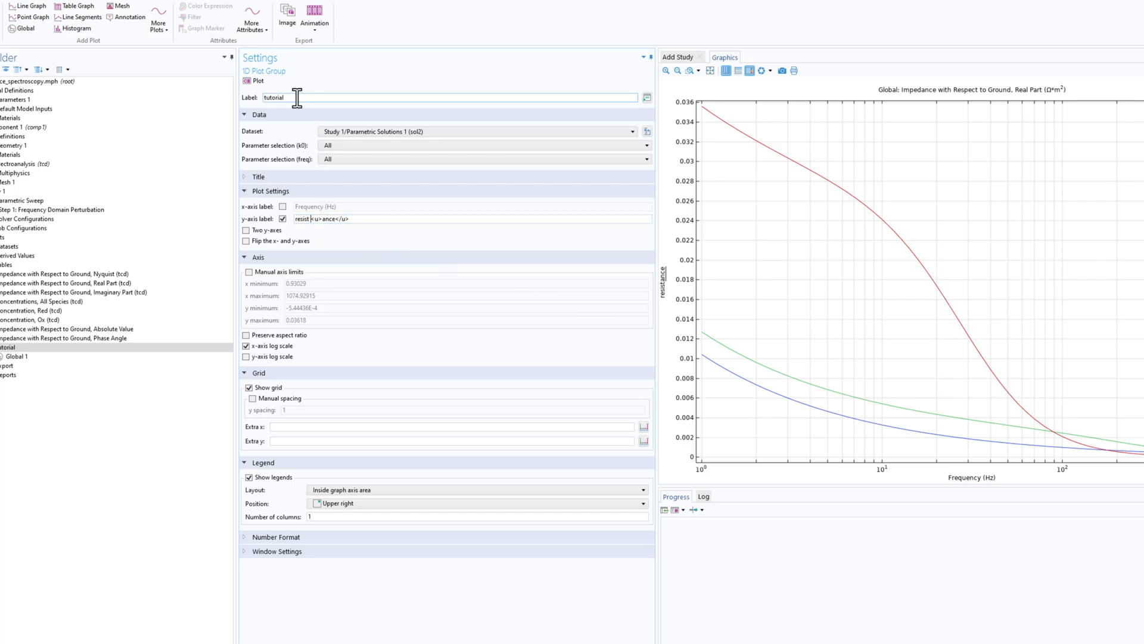
{"action": "mouse_move", "coordinate": [663, 289]}
{"action": "type", "text": " <"}
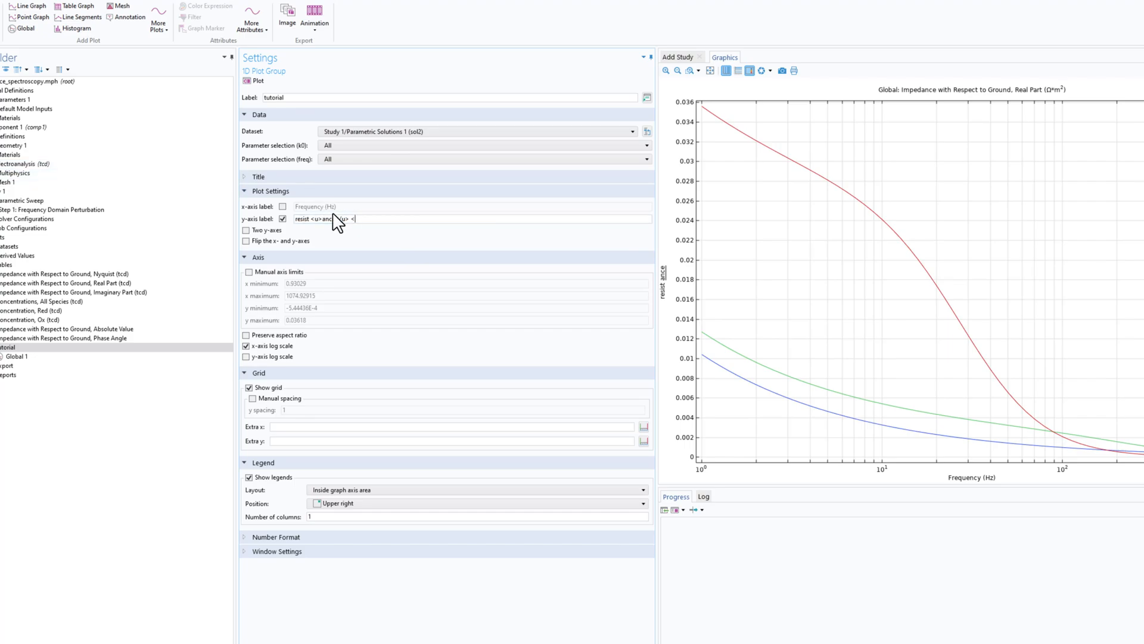
Step: Append '<sub>5L</sub>' subscript markup to the end of the y-axis label
{"action": "type", "text": "su"}
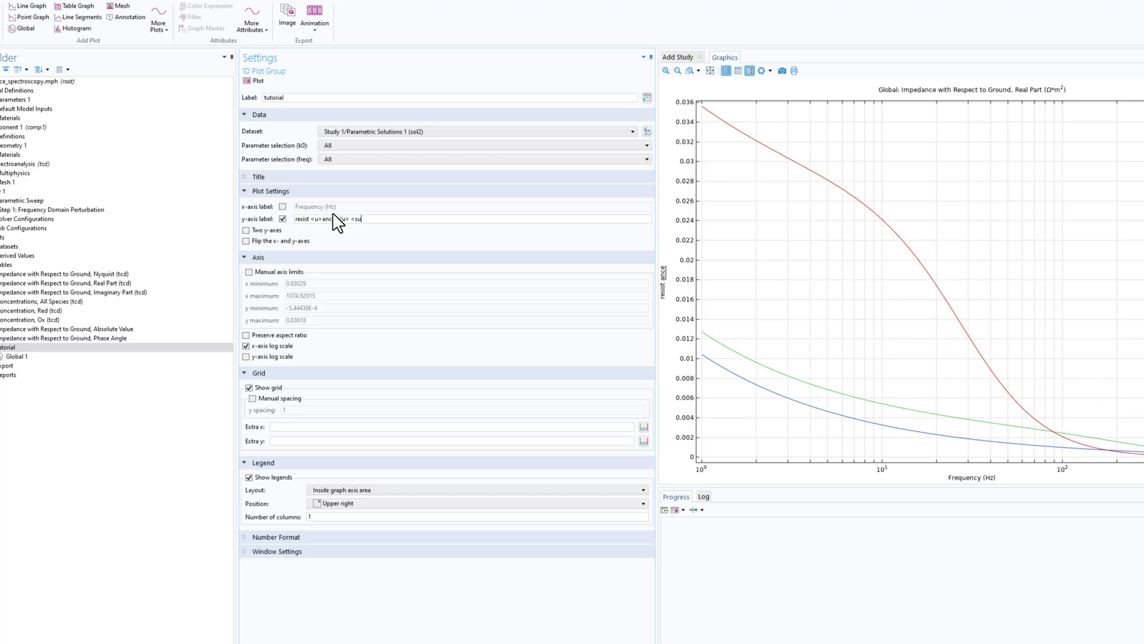
{"action": "type", "text": "b>"}
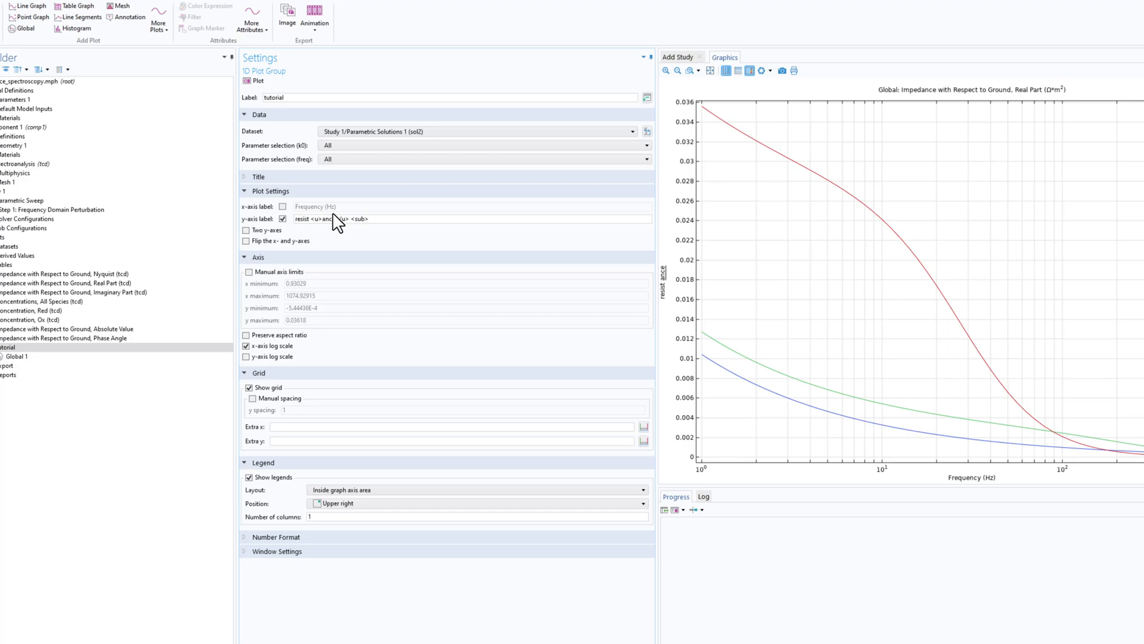
{"action": "type", "text": "5L"}
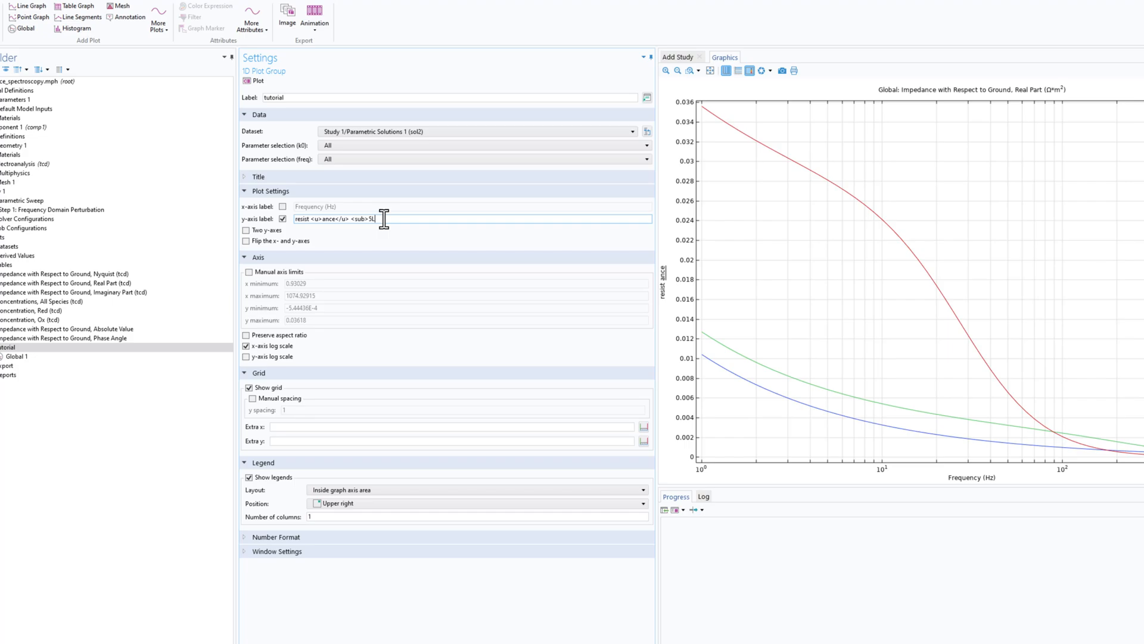
{"action": "type", "text": "</sub>"}
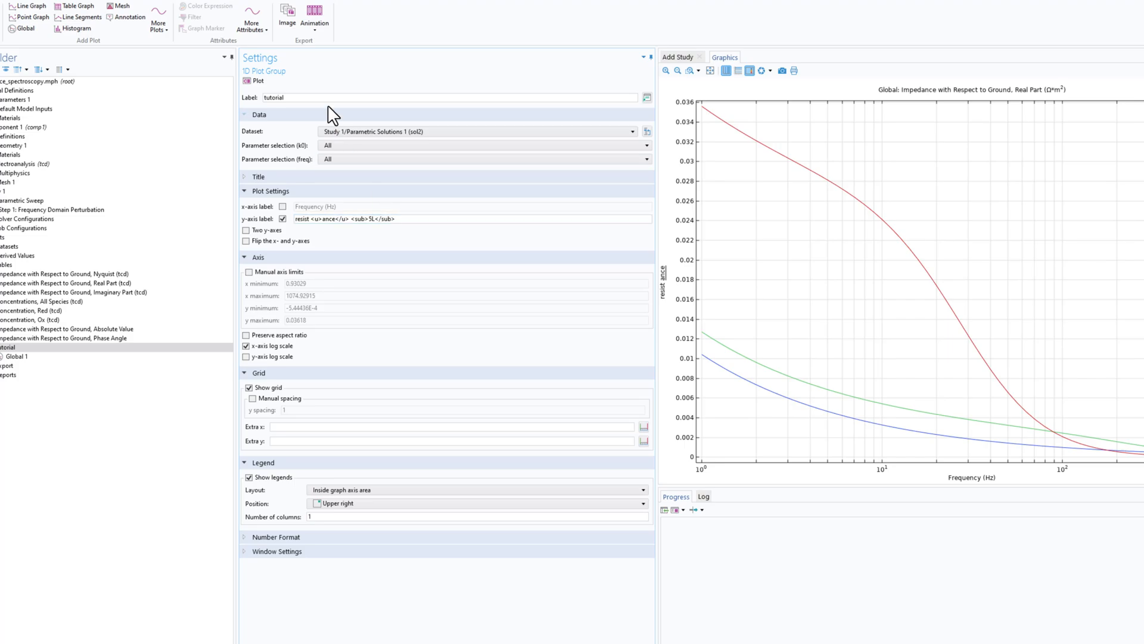
{"action": "mouse_move", "coordinate": [673, 278]}
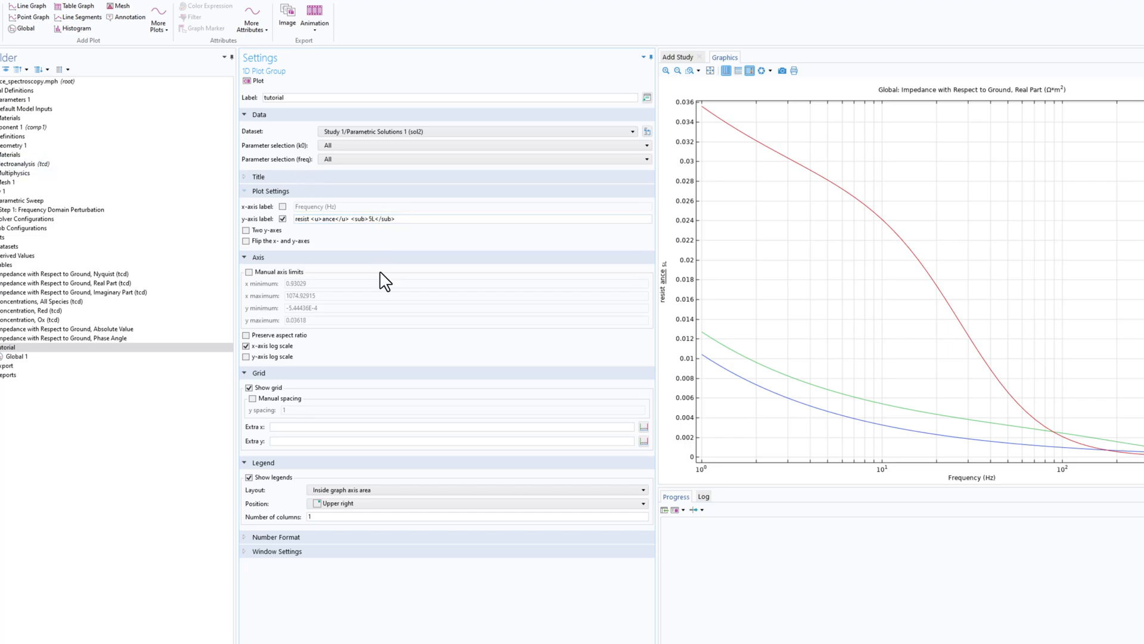
{"action": "mouse_move", "coordinate": [1005, 136]}
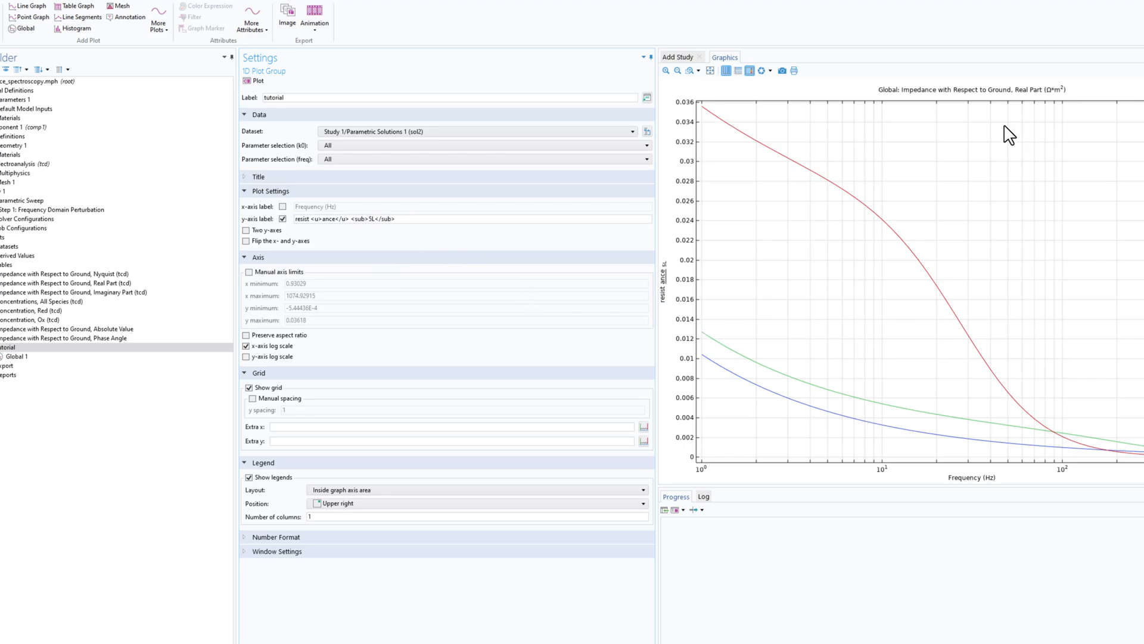
{"action": "mouse_move", "coordinate": [357, 307]}
{"action": "type", "text": "\\"}
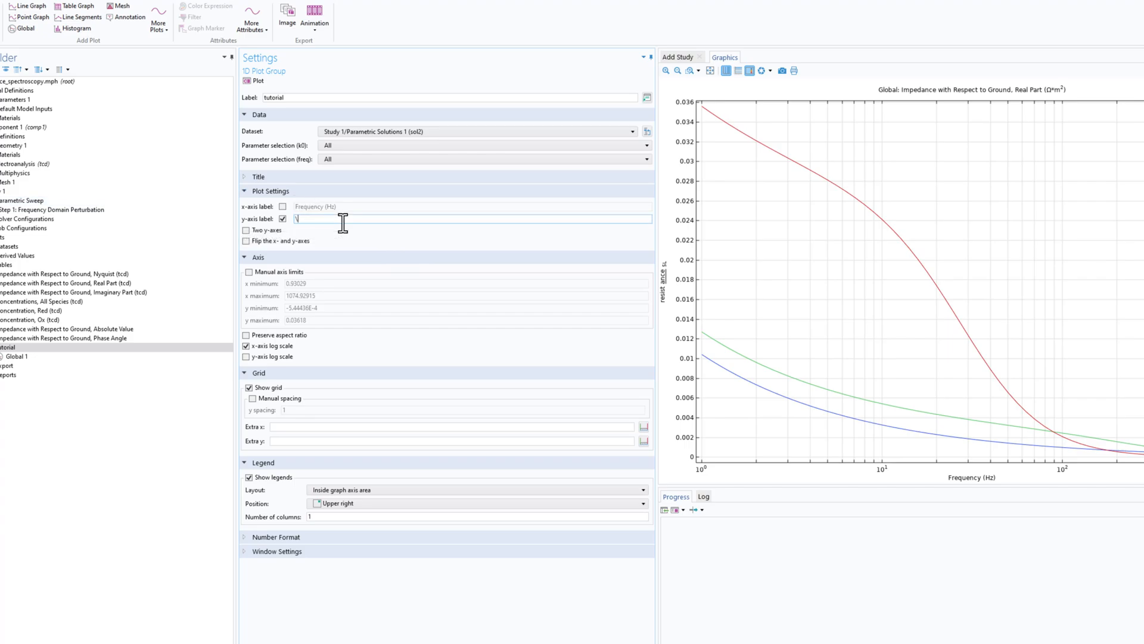
Step: Try \GAMMA, \gamma, then \theta as the y-axis label, ending with θ rendered
{"action": "type", "text": "GAMMA"}
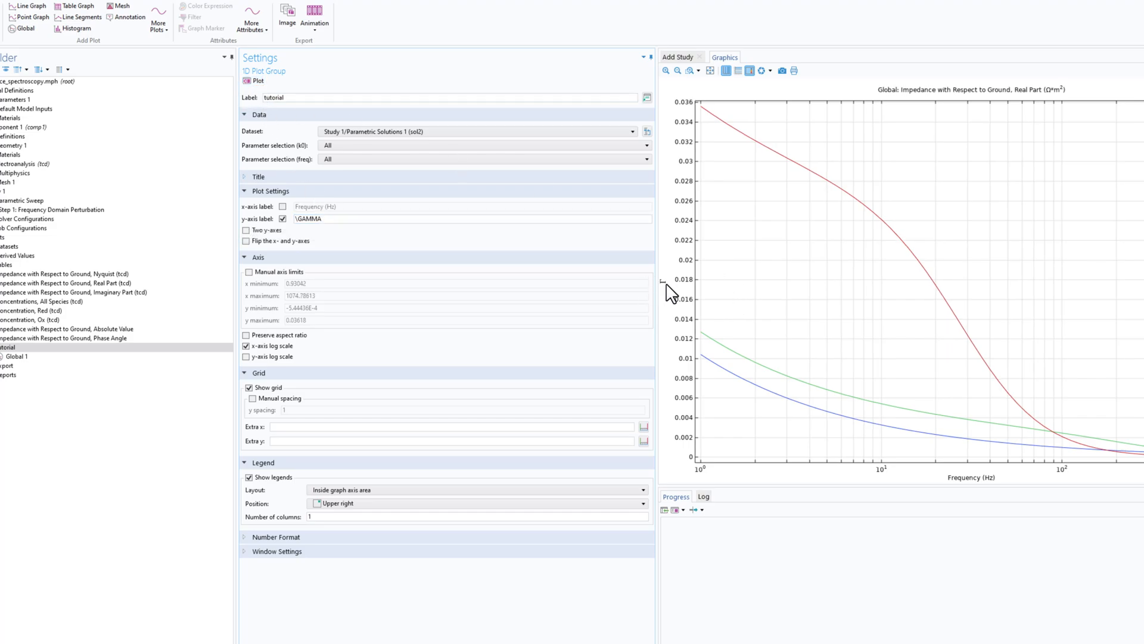
{"action": "left_click", "coordinate": [342, 219]}
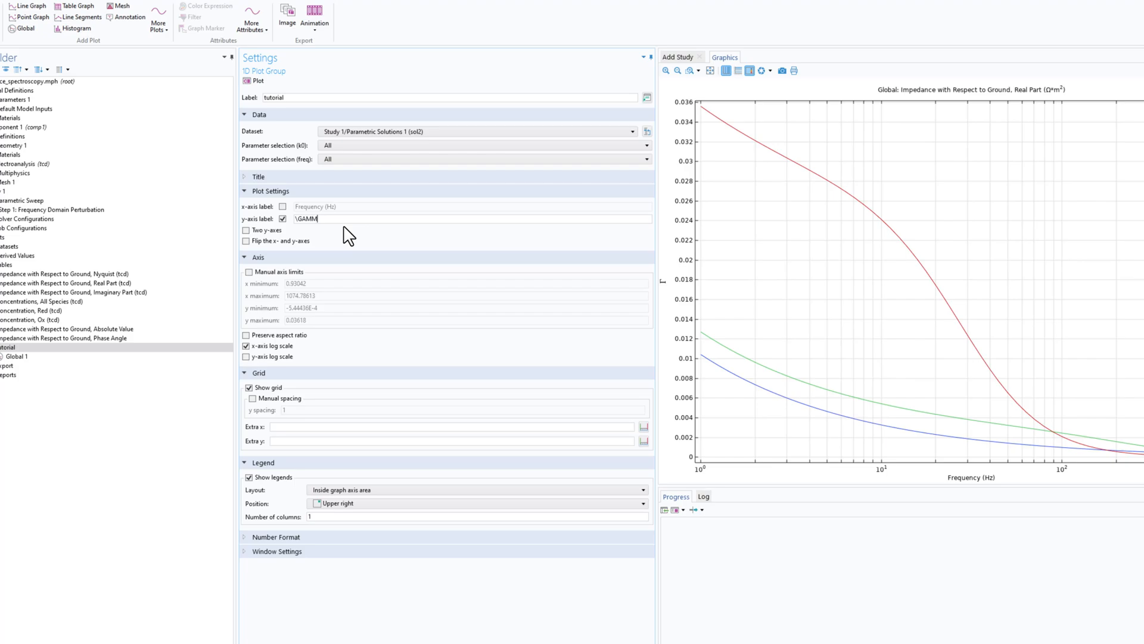
{"action": "key", "text": "BackSpace"}
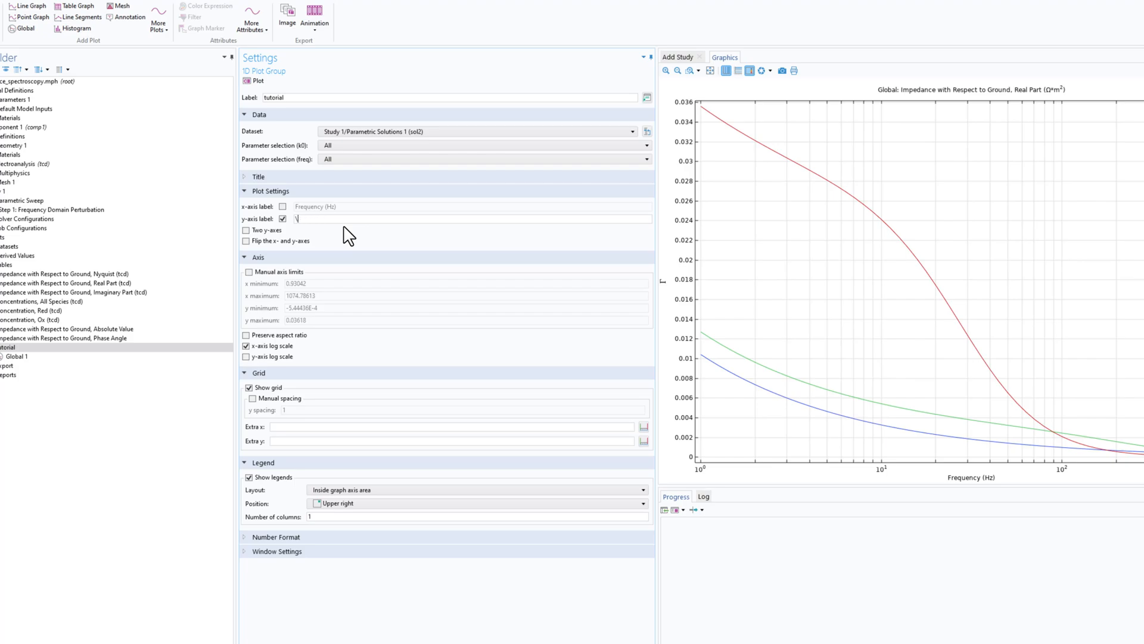
{"action": "type", "text": "\\gamma"}
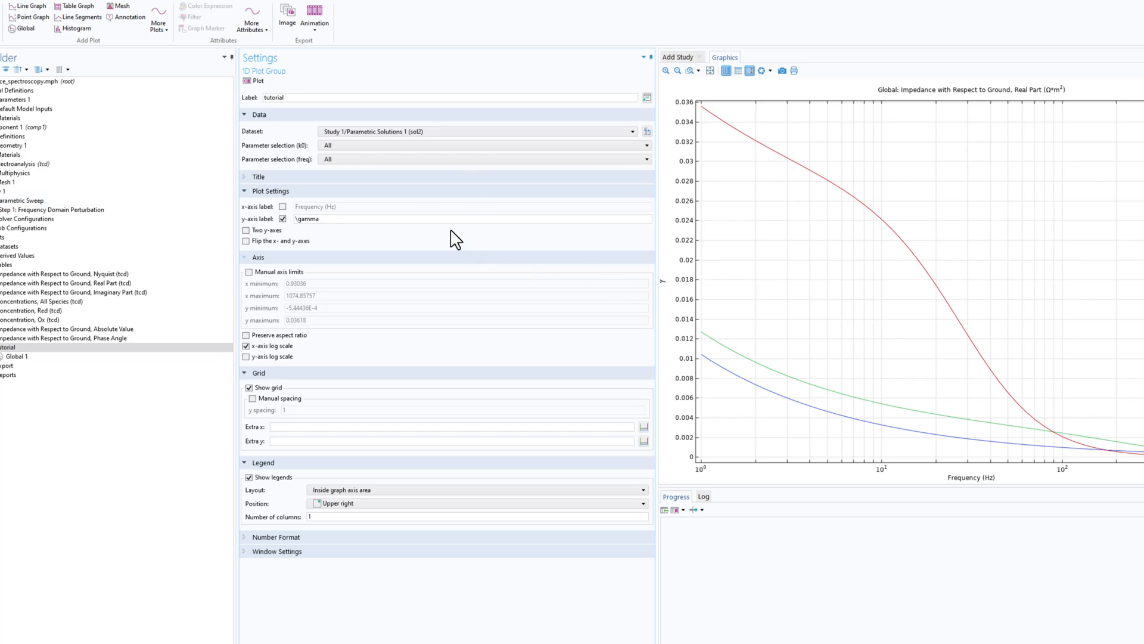
{"action": "double_click", "coordinate": [307, 219]}
{"action": "type", "text": "\\theta"}
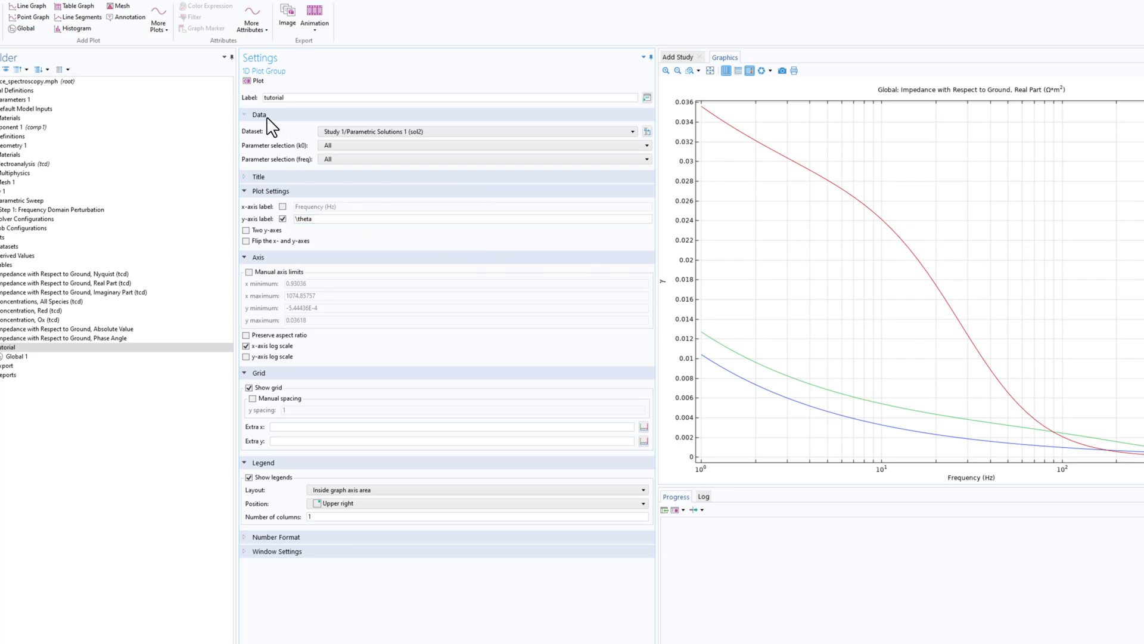
{"action": "mouse_move", "coordinate": [669, 302]}
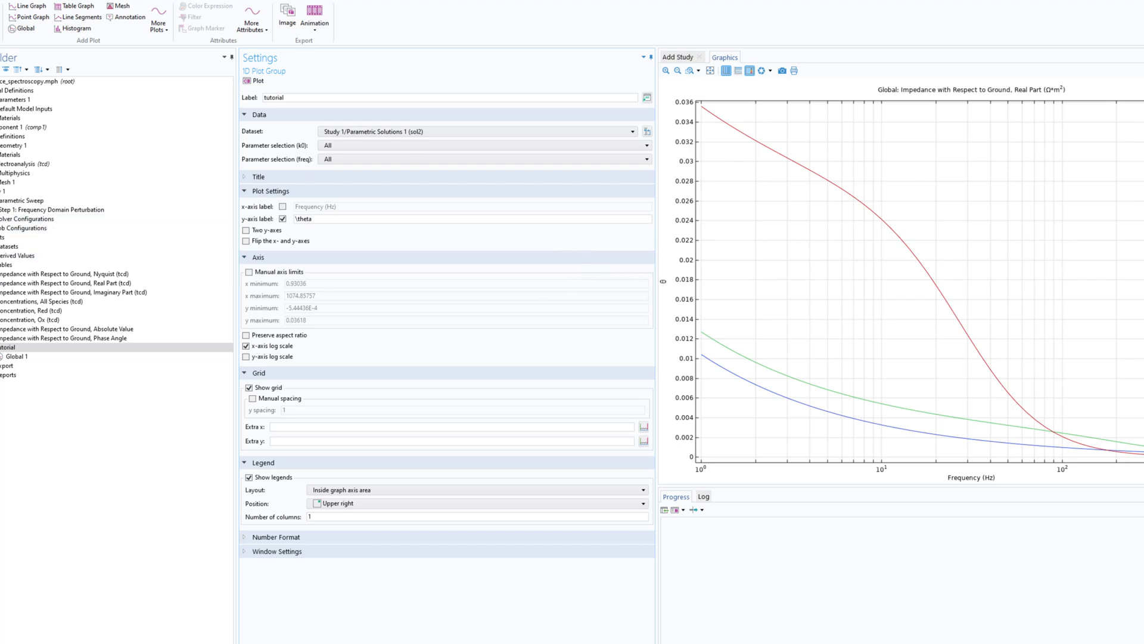
{"action": "left_click", "coordinate": [303, 219]}
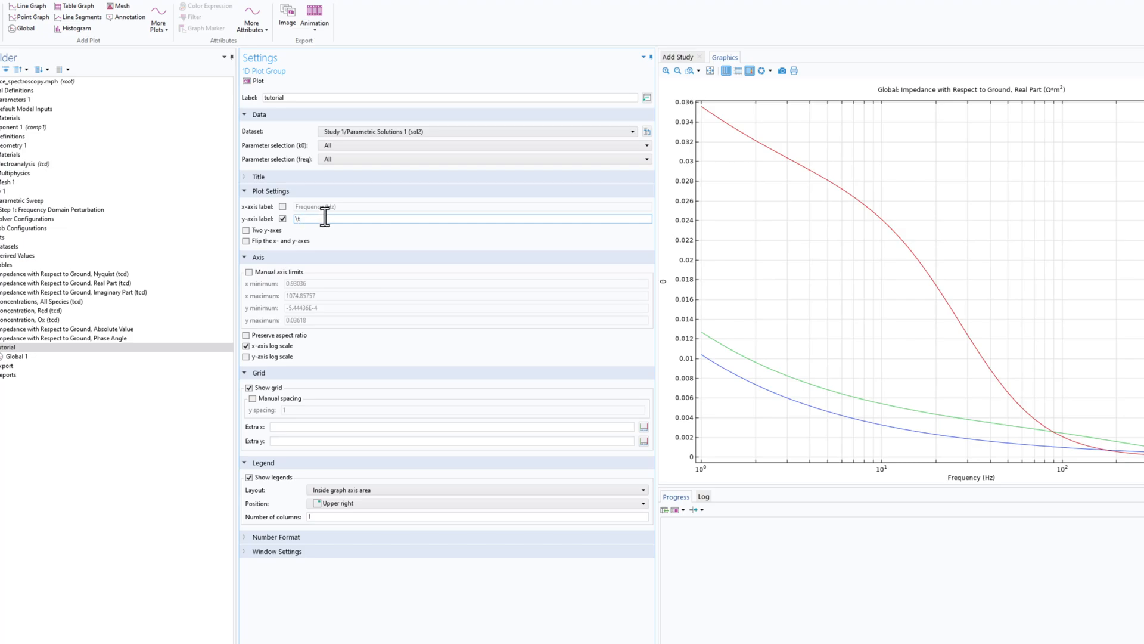
Step: Set the y-axis label to '\PSI <sup>2</sup>', rendering Ψ² on the graph
{"action": "type", "text": "P"}
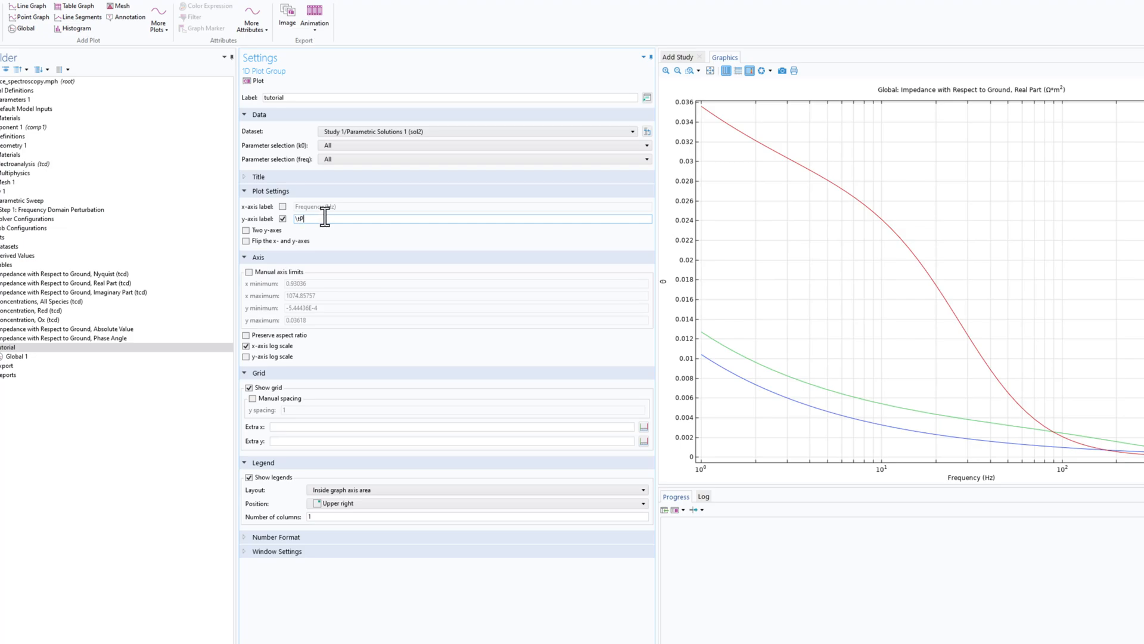
{"action": "type", "text": "PSI"}
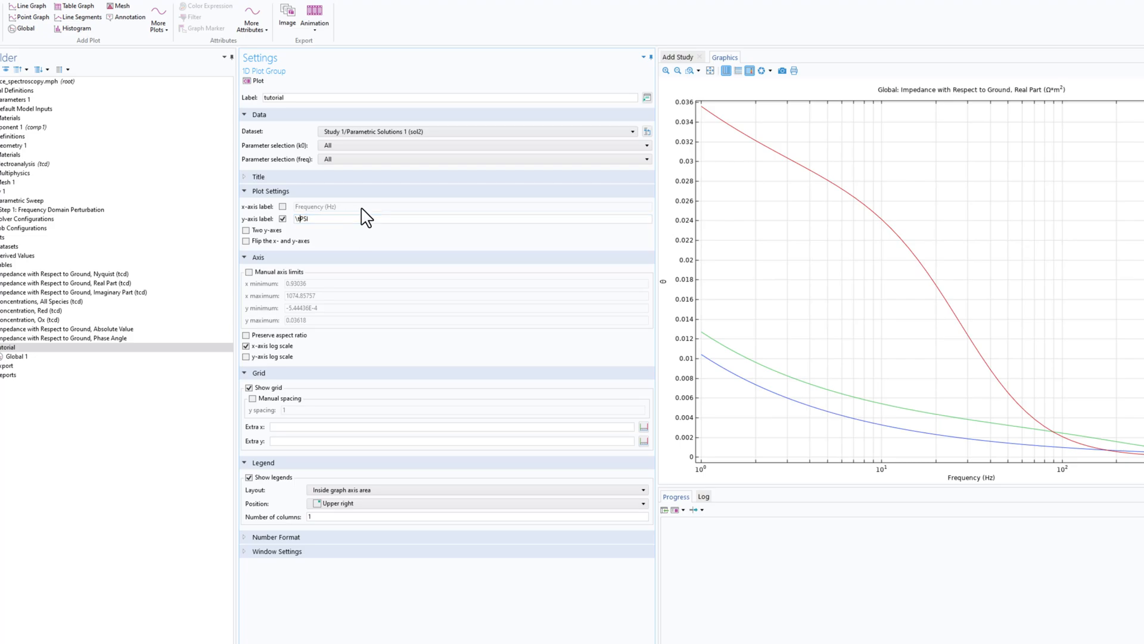
{"action": "left_click", "coordinate": [258, 81]}
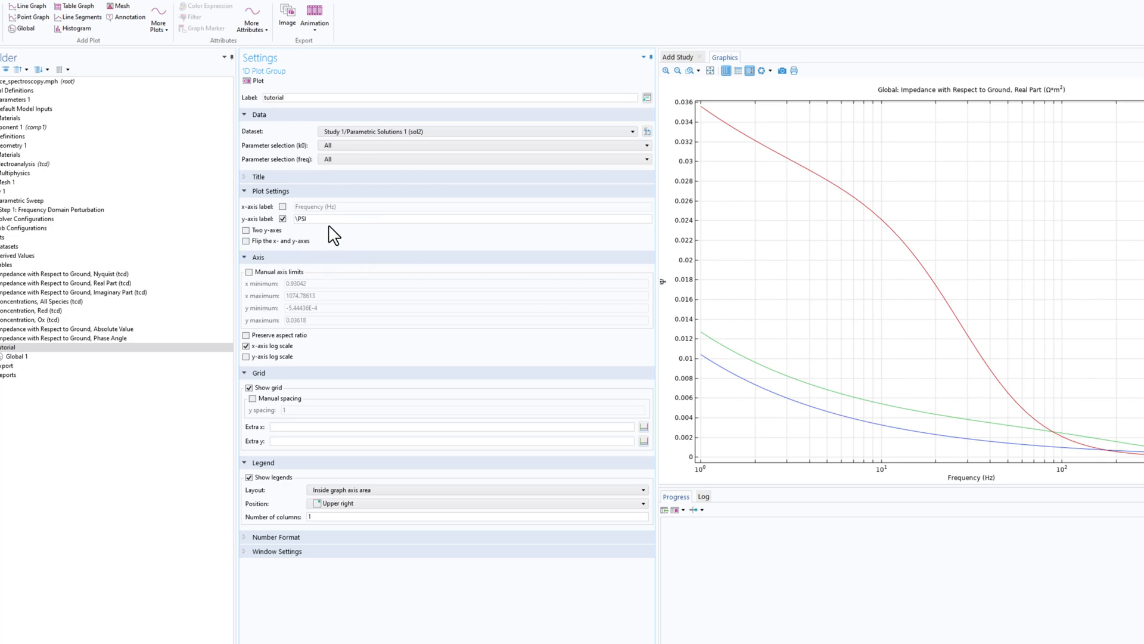
{"action": "left_click", "coordinate": [319, 218]}
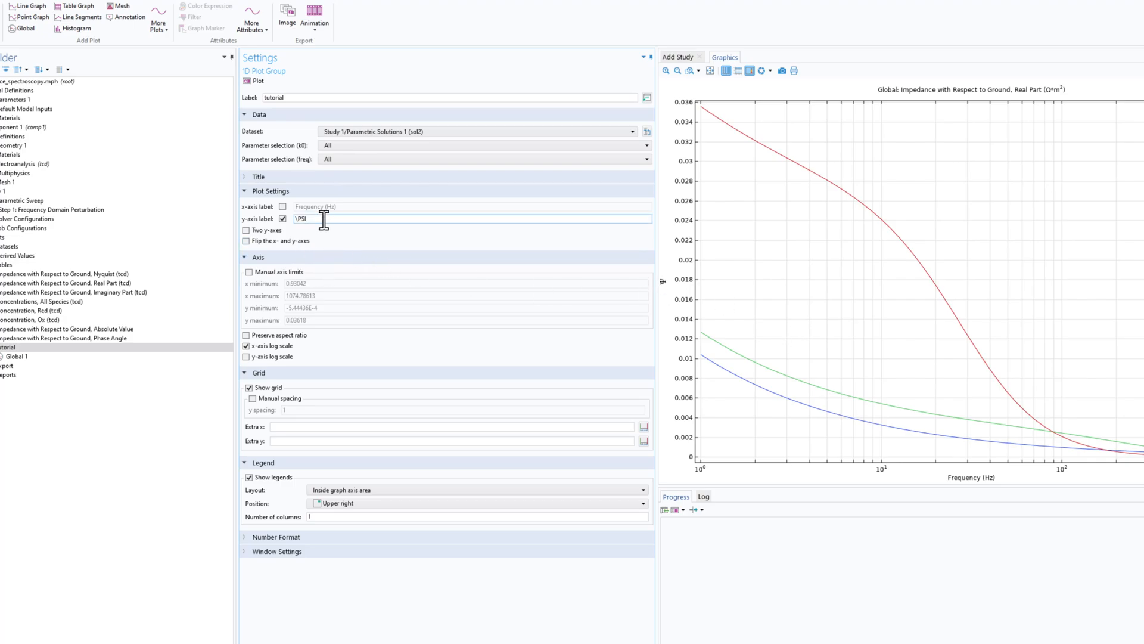
{"action": "type", "text": "<"}
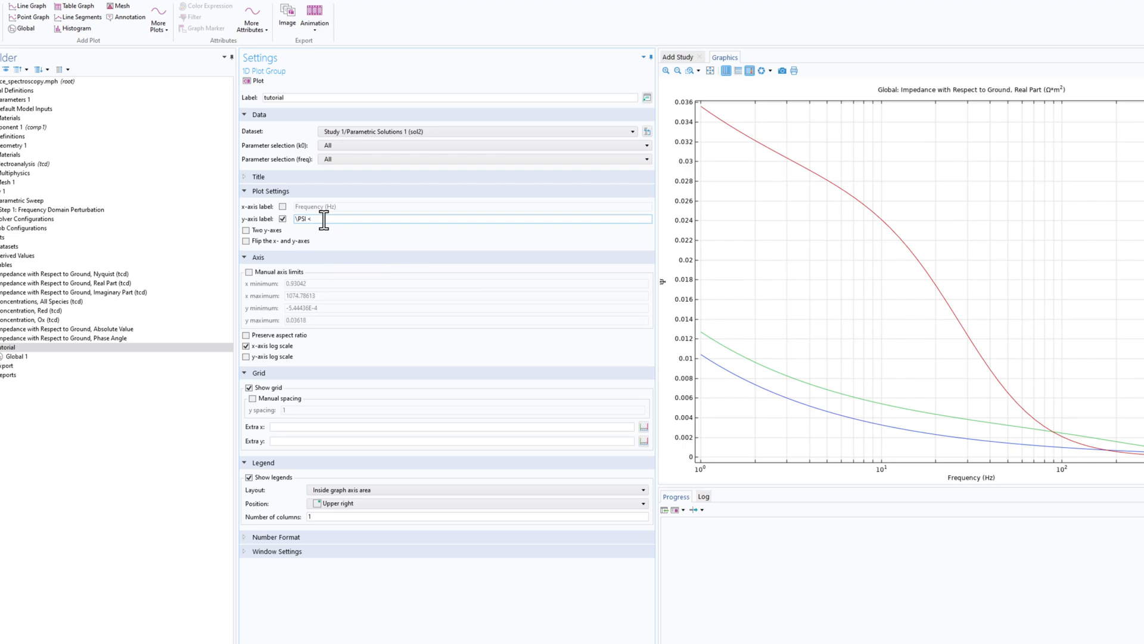
{"action": "type", "text": "sup"}
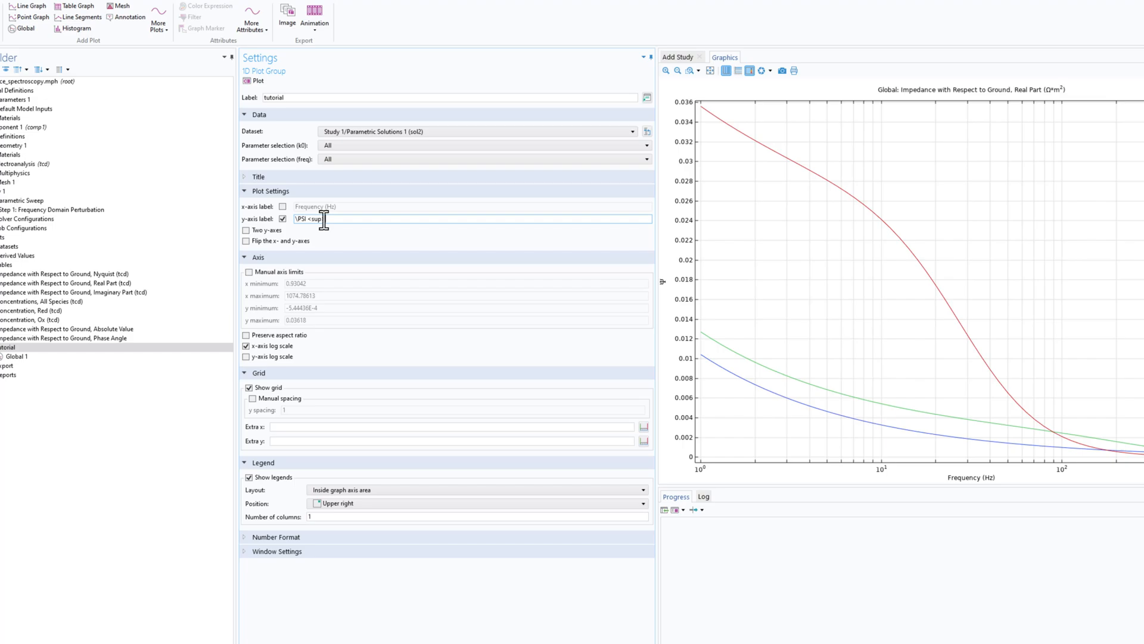
{"action": "type", "text": ">2</sup>"}
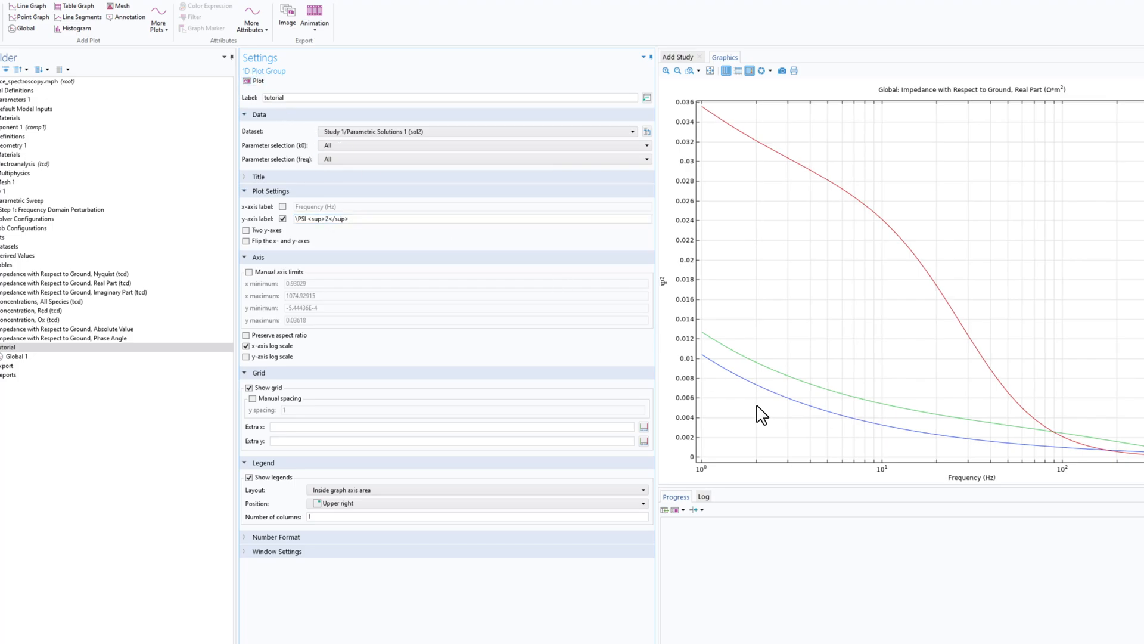
{"action": "mouse_move", "coordinate": [680, 300]}
{"action": "type", "text": "X <sup>2</sup>"}
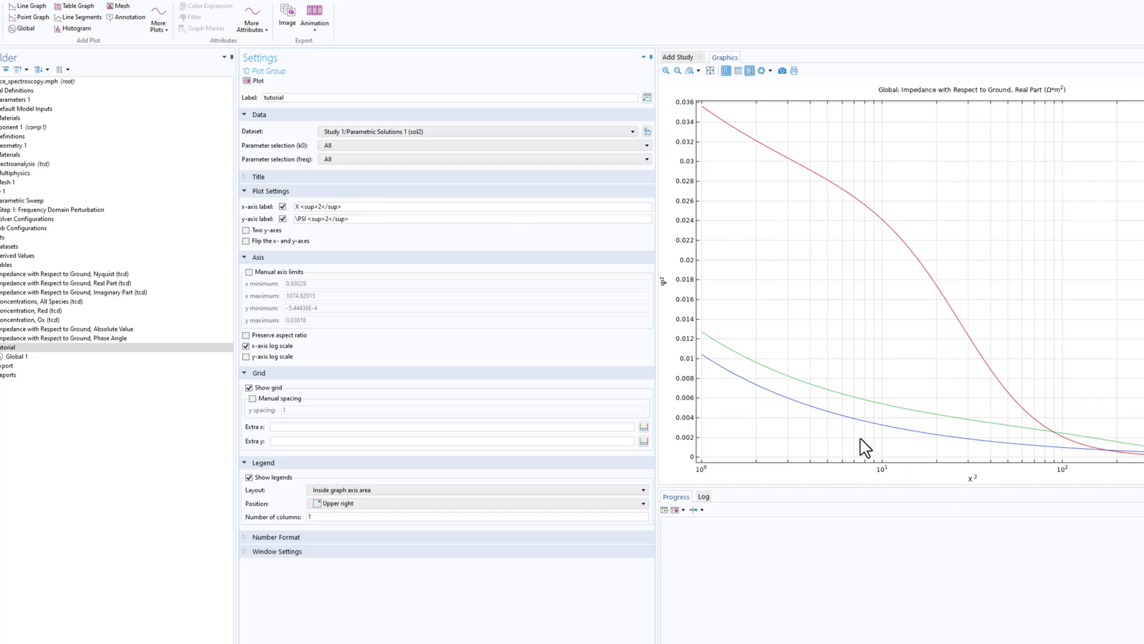
{"action": "mouse_move", "coordinate": [940, 467]}
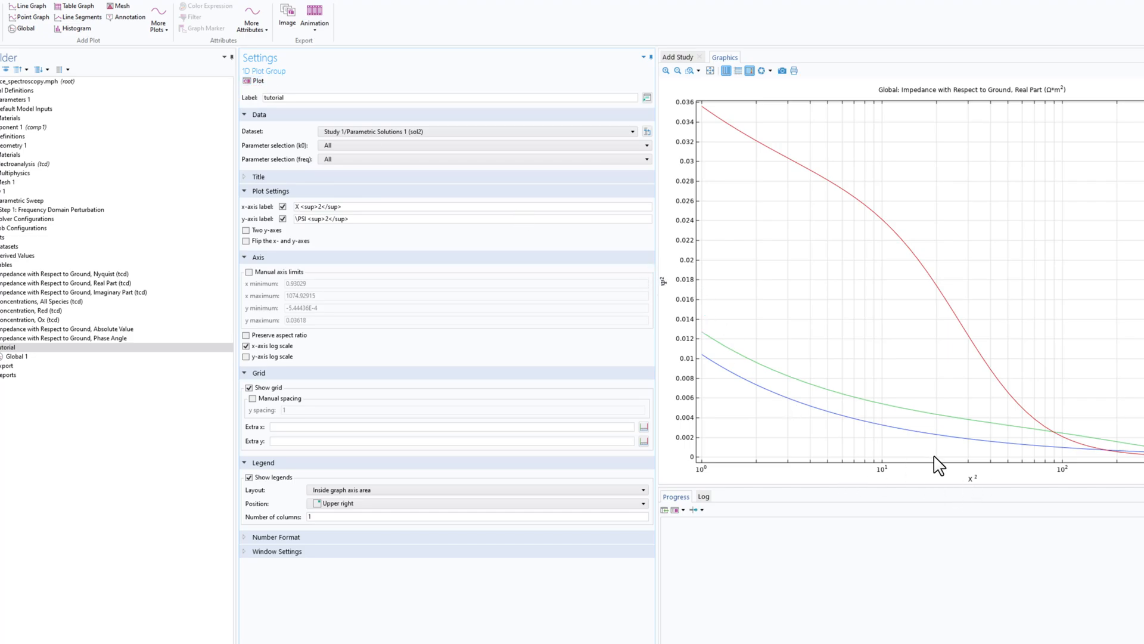
{"action": "mouse_move", "coordinate": [670, 302]}
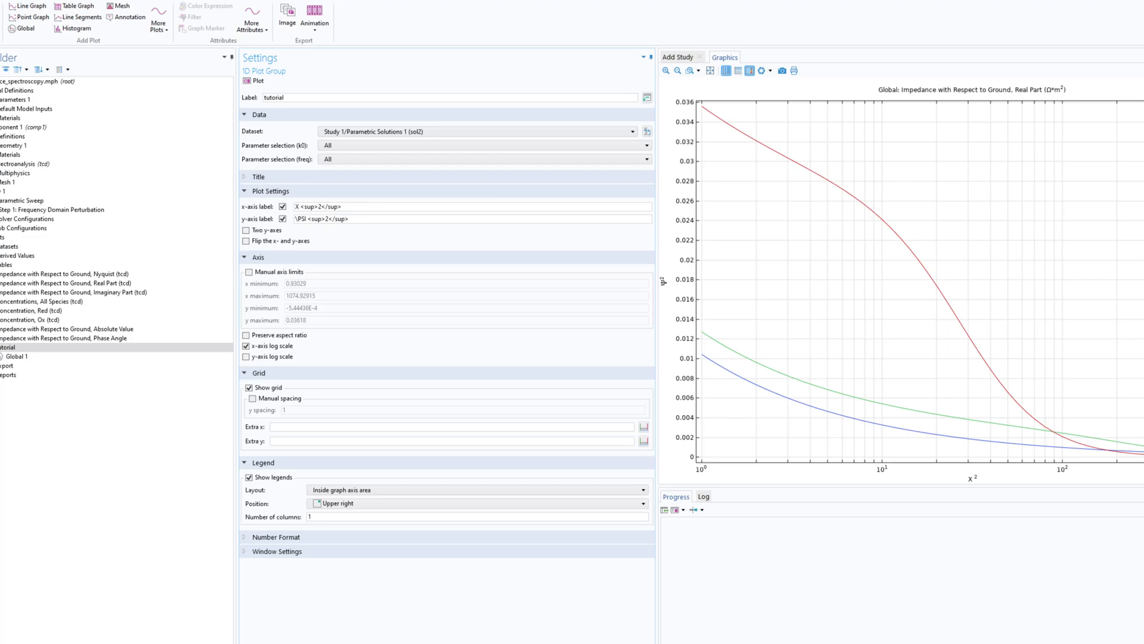
{"action": "mouse_move", "coordinate": [722, 321]}
{"action": "type", "text": "\\"}
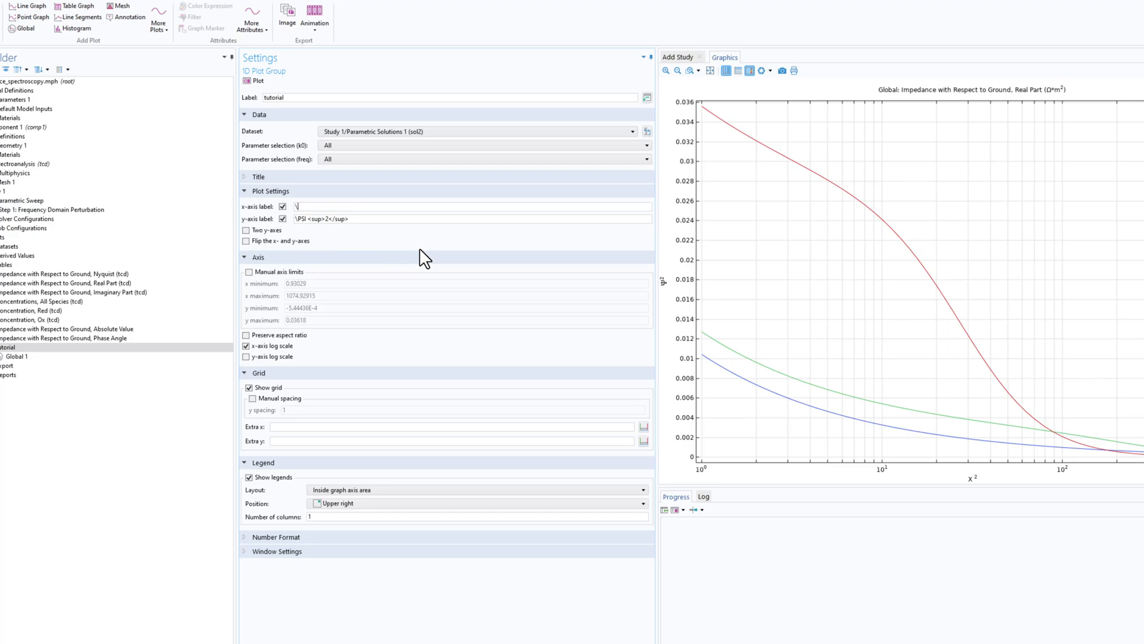
Step: Try \approx, \partial, then \sqrt as the x-axis label, ending with √
{"action": "type", "text": "appr"}
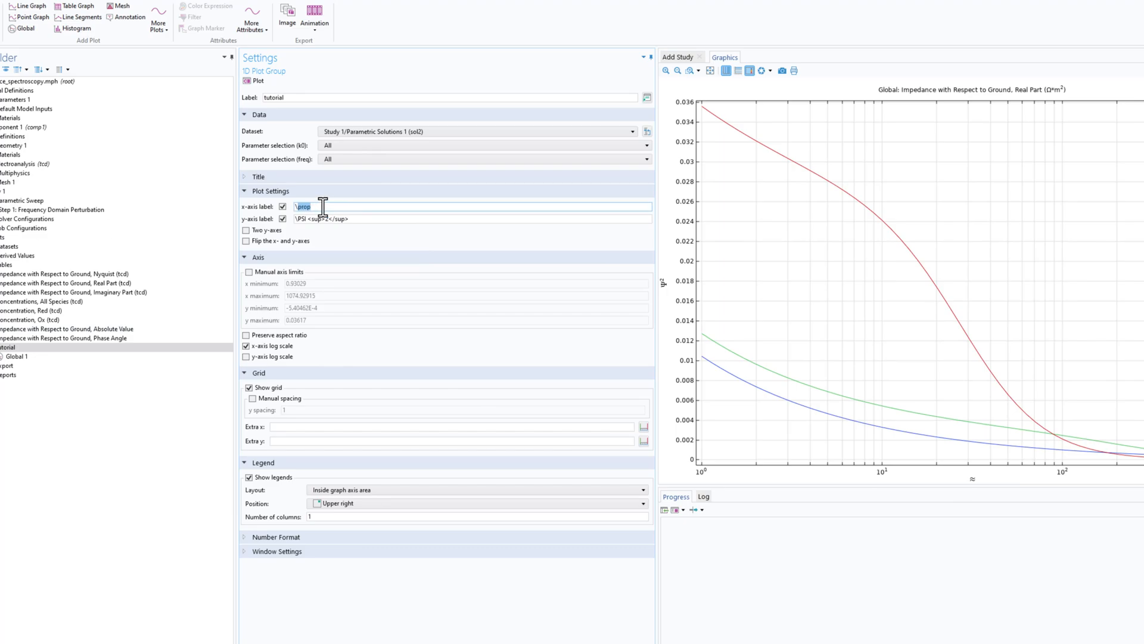
{"action": "type", "text": "\\partial"}
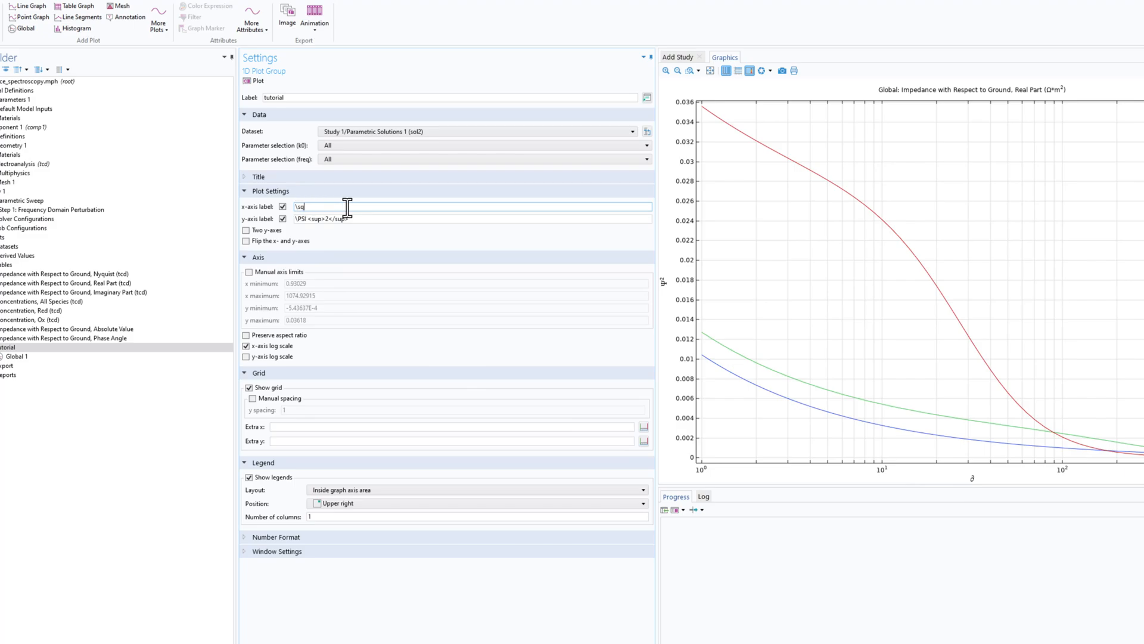
{"action": "type", "text": "rt"}
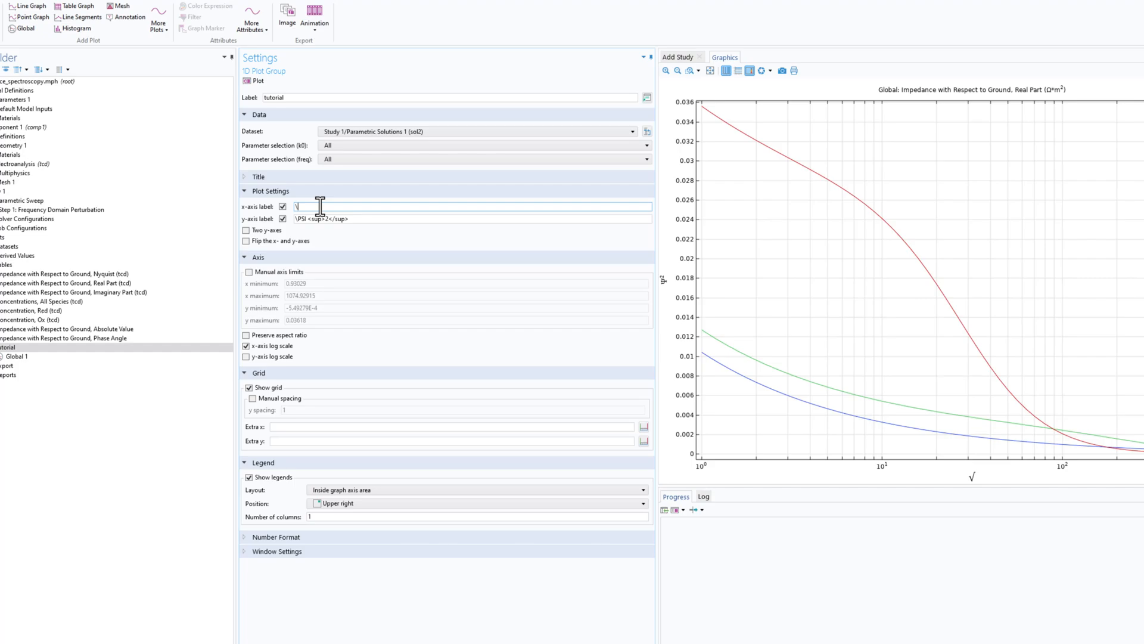
Step: Set the x-axis label to '\deg C' so the axis shows °C
{"action": "type", "text": "\\deg"}
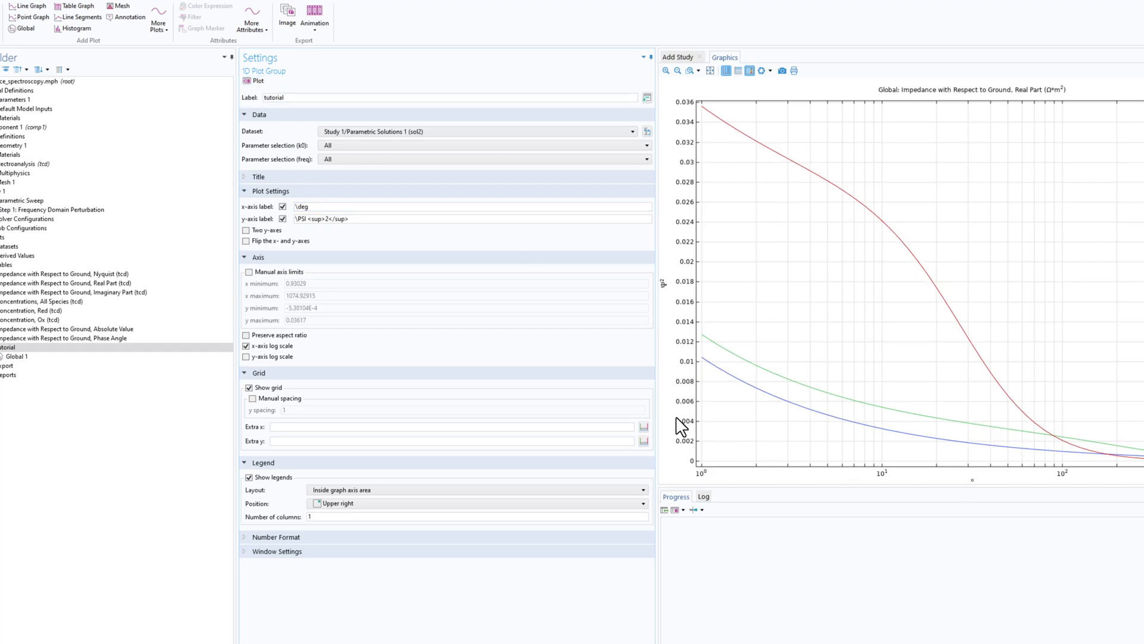
{"action": "left_click", "coordinate": [329, 207]}
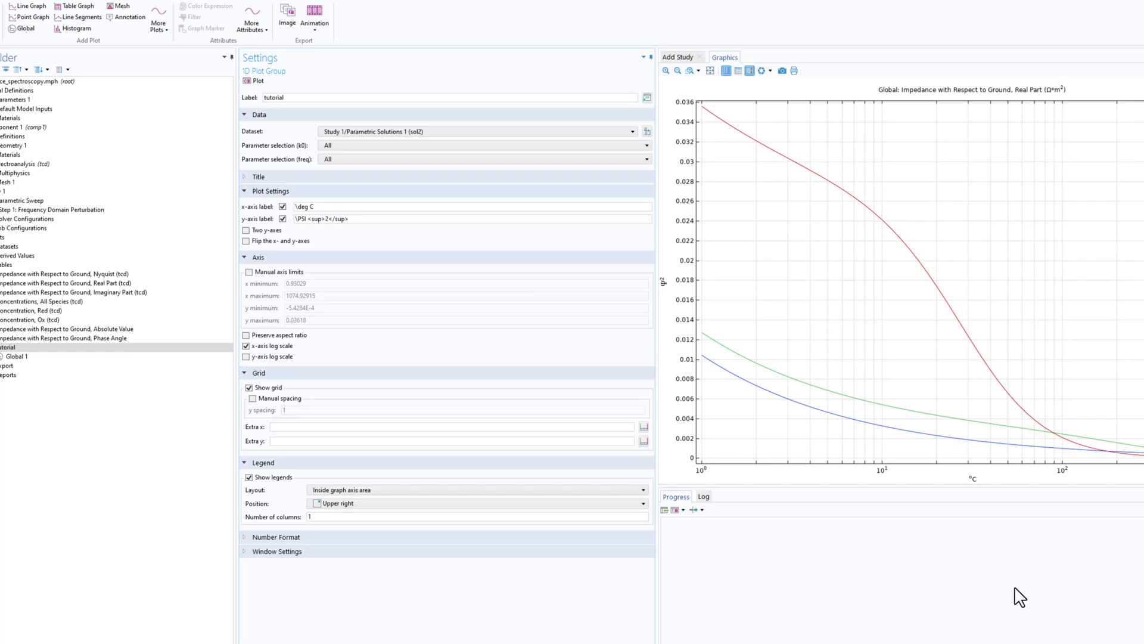
{"action": "left_click", "coordinate": [368, 218]}
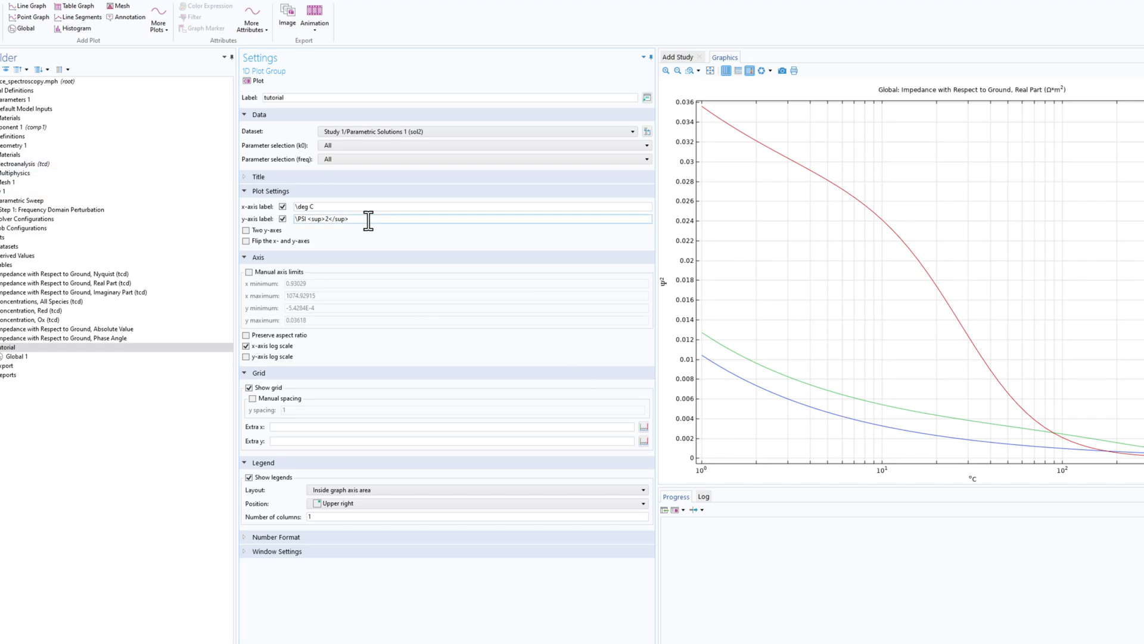
{"action": "mouse_move", "coordinate": [674, 294]}
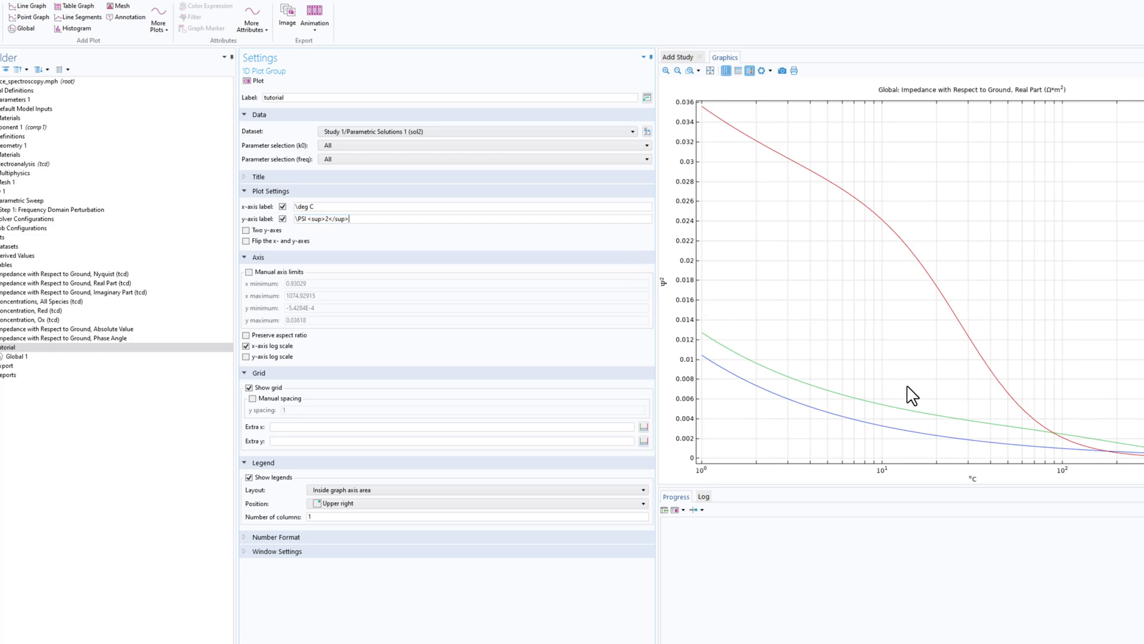
{"action": "mouse_move", "coordinate": [847, 341]}
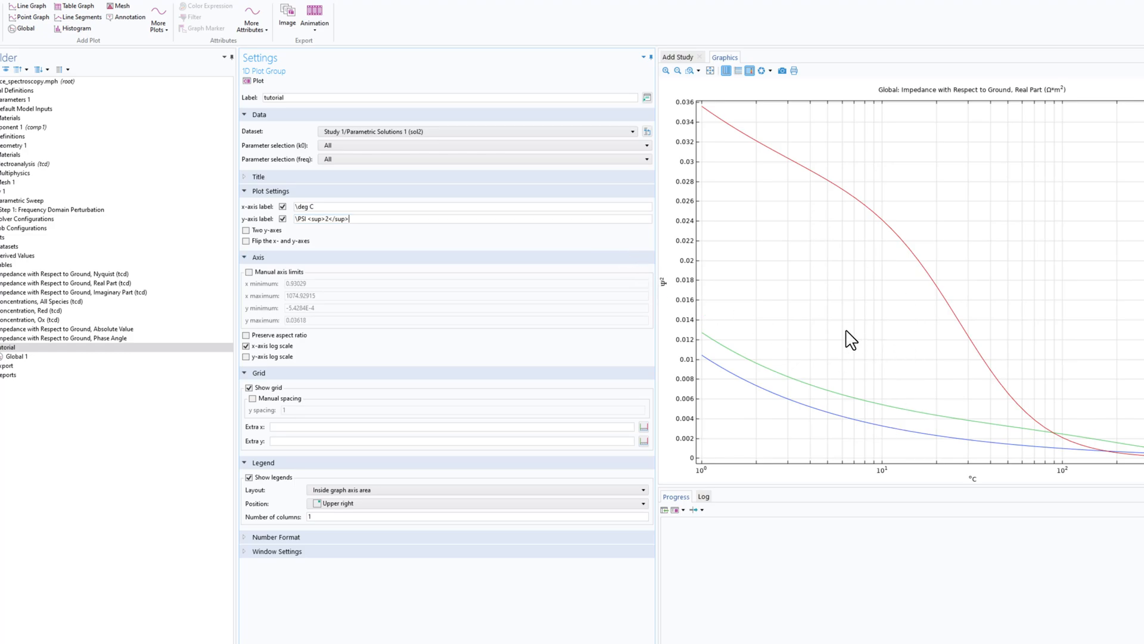
{"action": "mouse_move", "coordinate": [736, 319]}
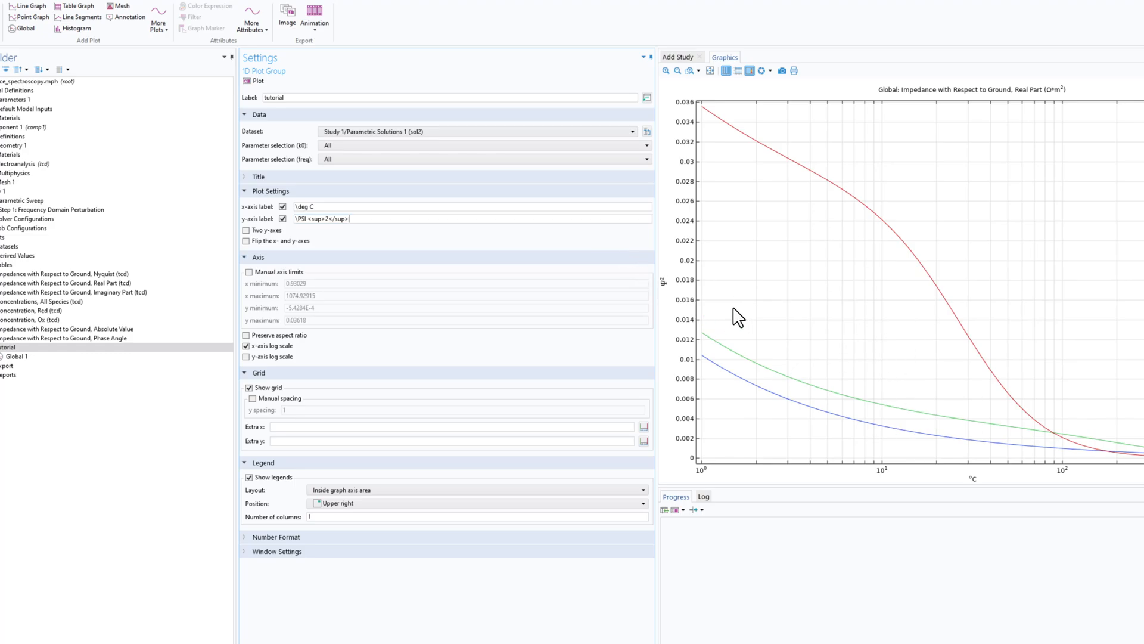
{"action": "mouse_move", "coordinate": [736, 245]}
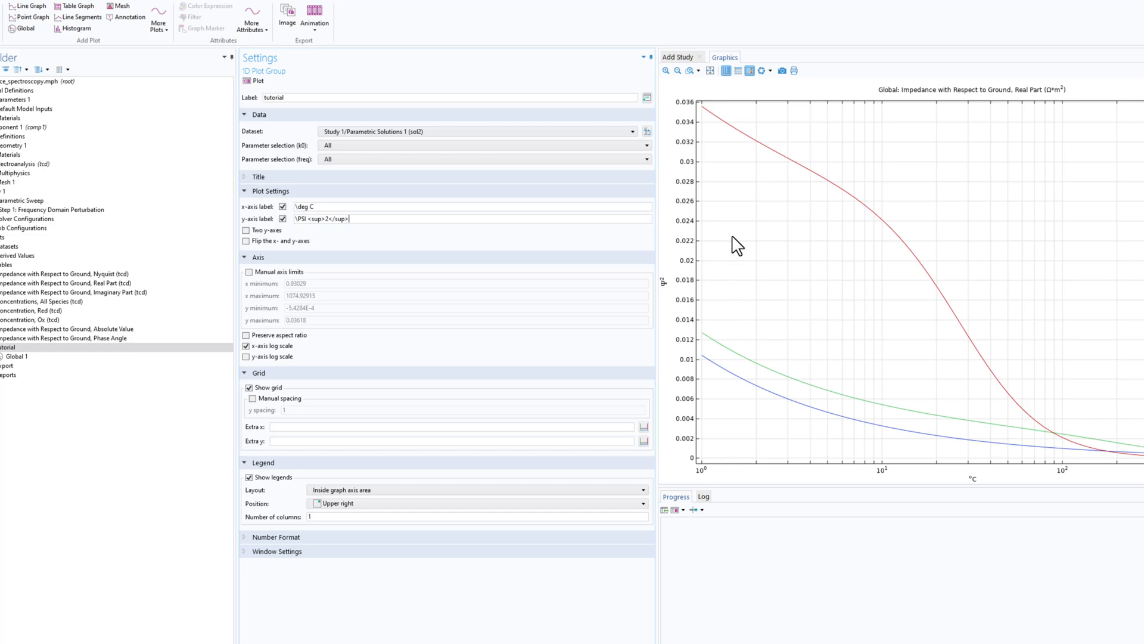
{"action": "mouse_move", "coordinate": [812, 459]}
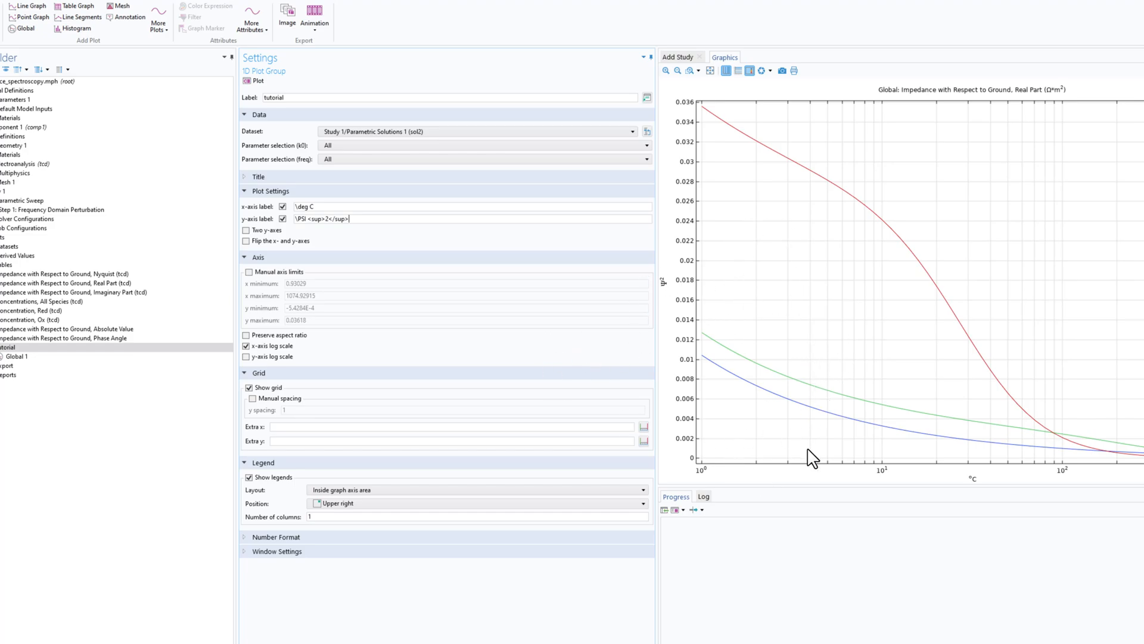
{"action": "mouse_move", "coordinate": [812, 410]}
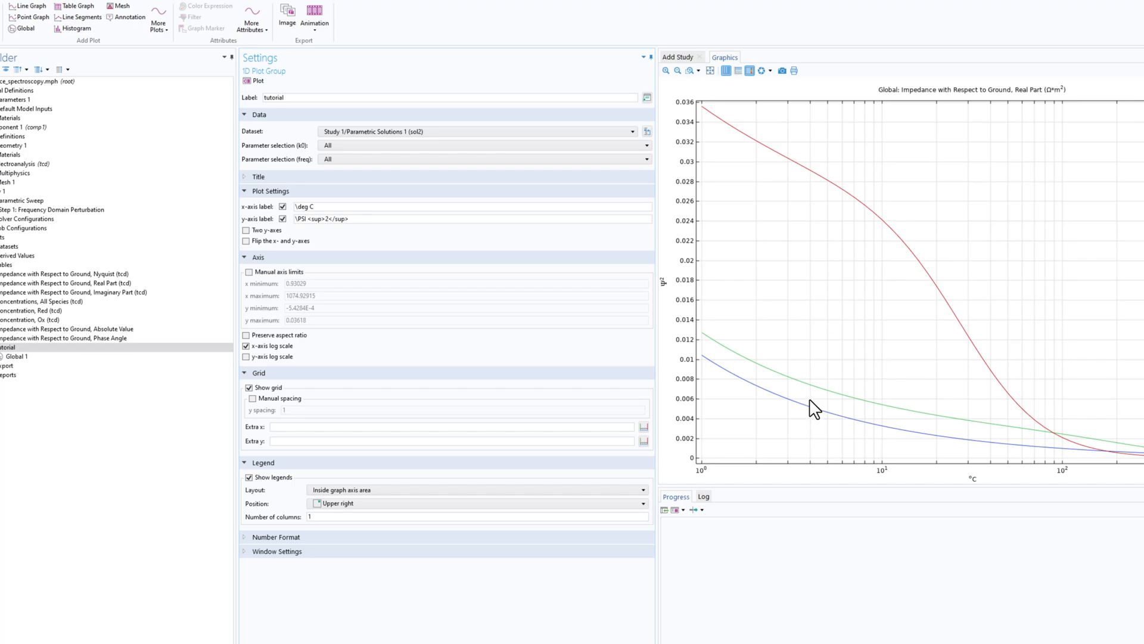